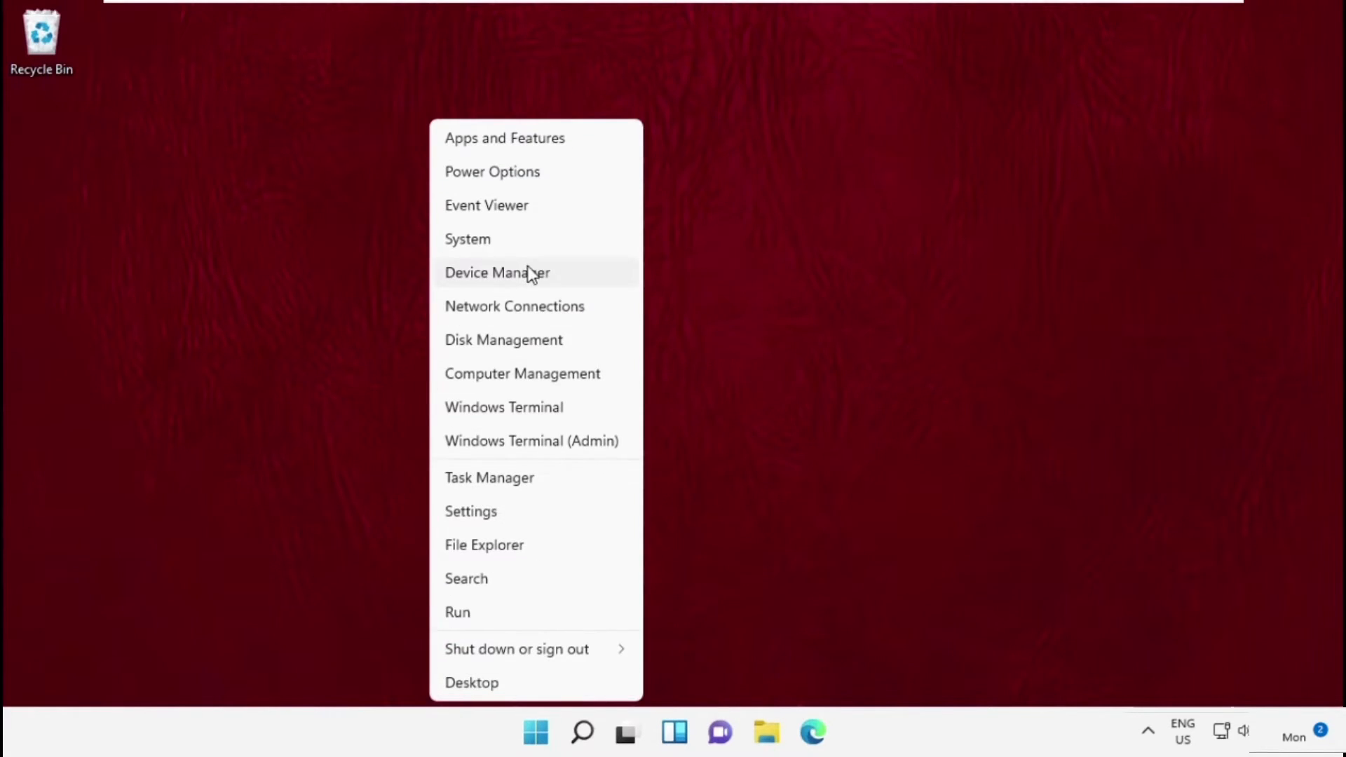
- Search automatically for a newer Microsoft Basic Display Adapter driver; the best one is already installed
click(496, 272)
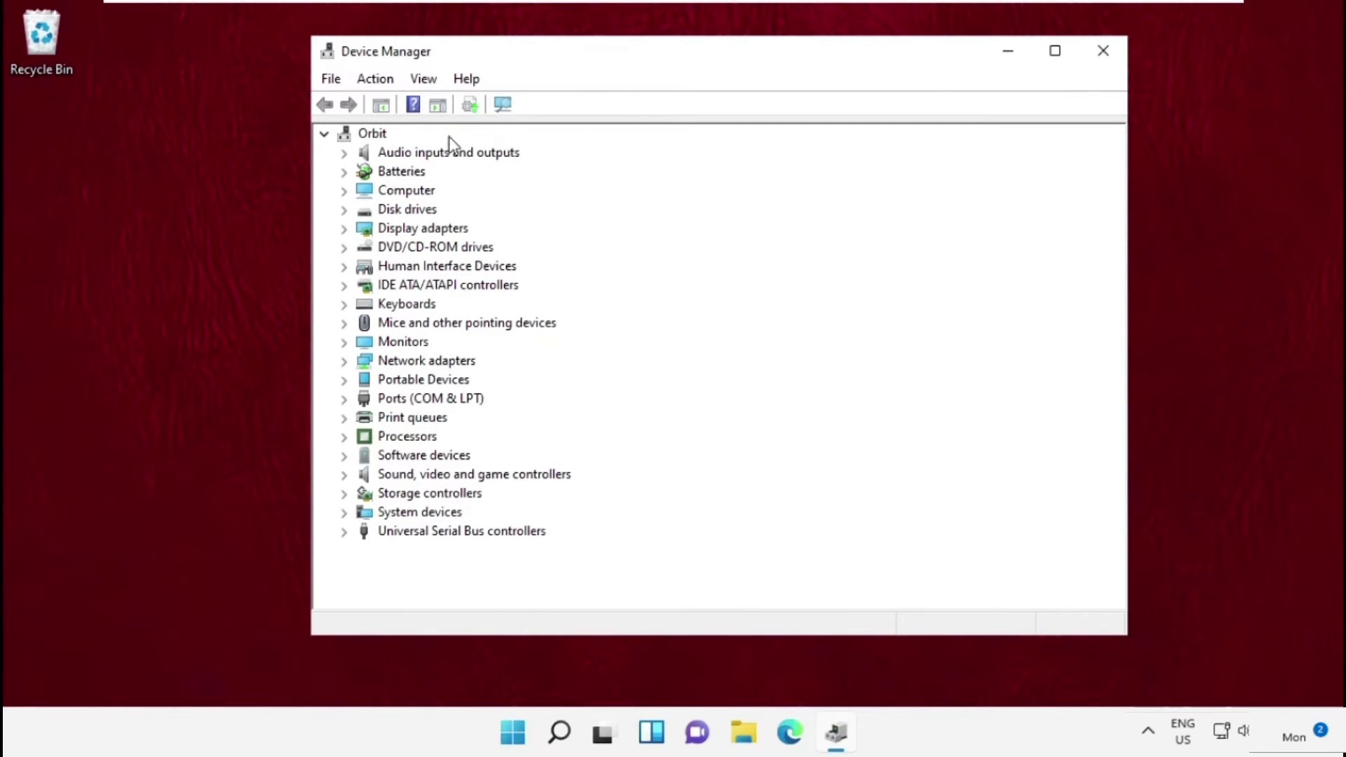
click(345, 227)
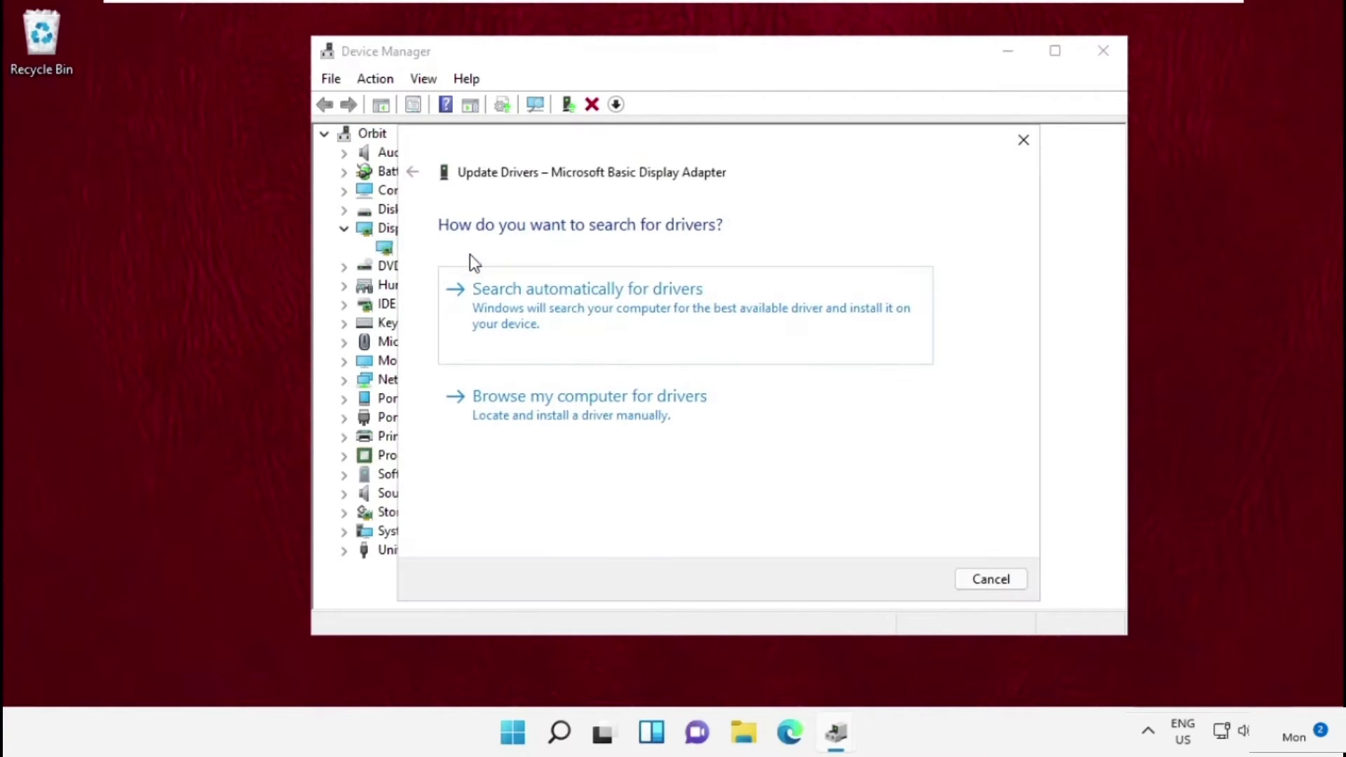
click(587, 288)
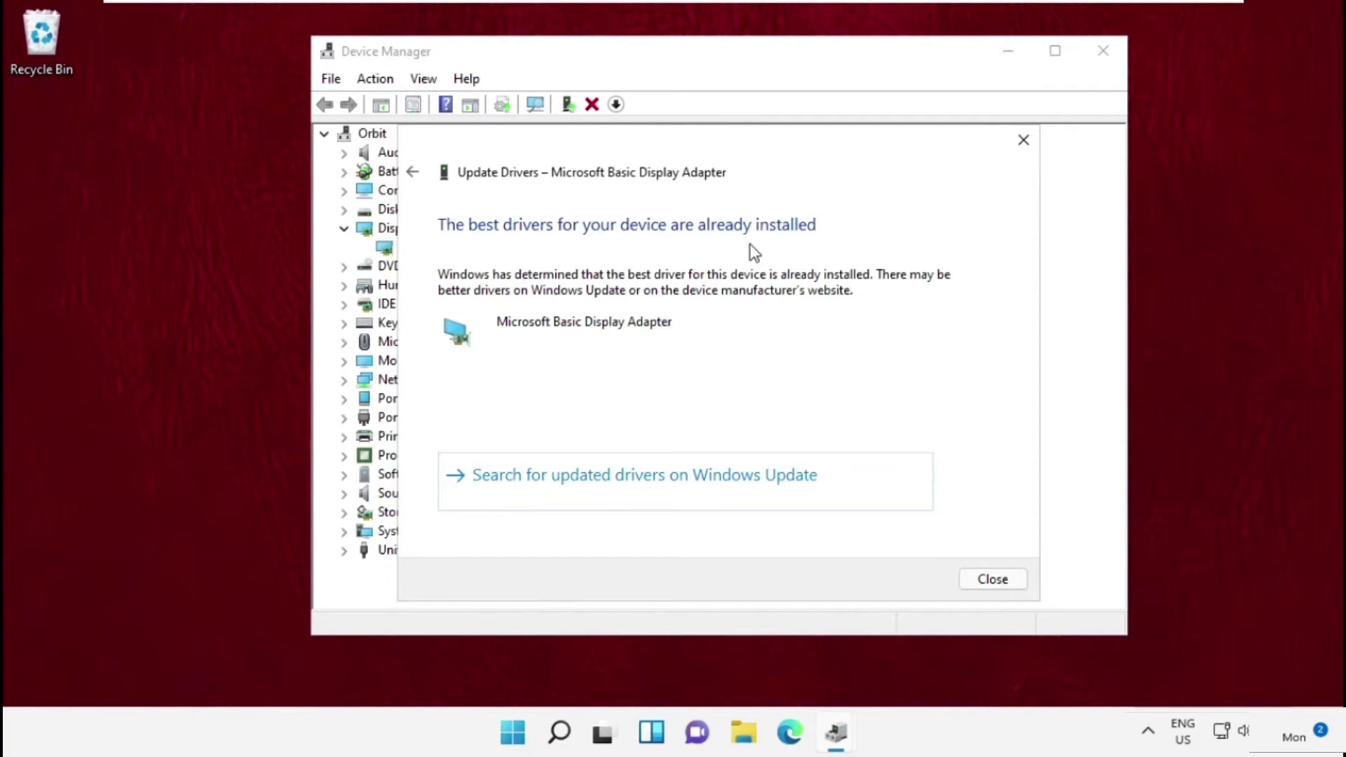
mouse_move(1023, 139)
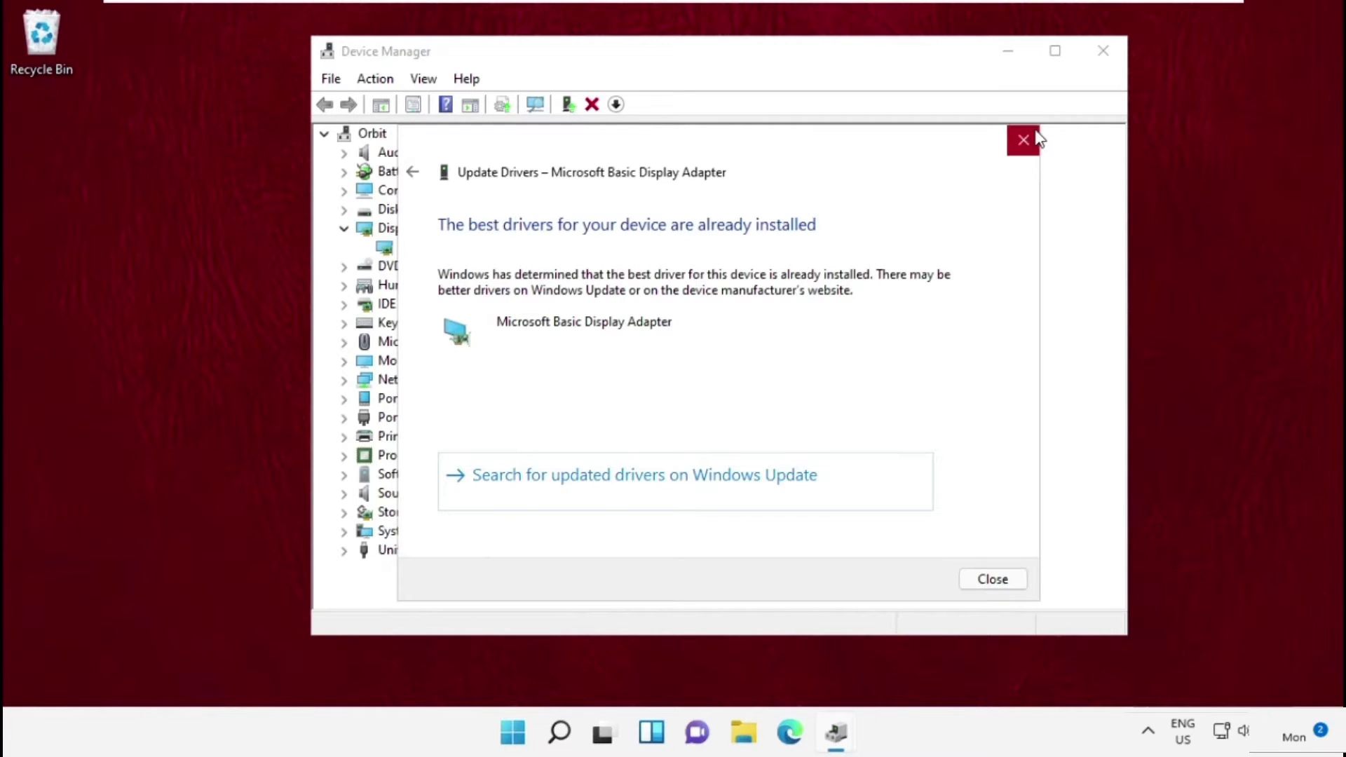
- Close the driver update windows and search Windows for 'Disk Cleanup'
click(1022, 140)
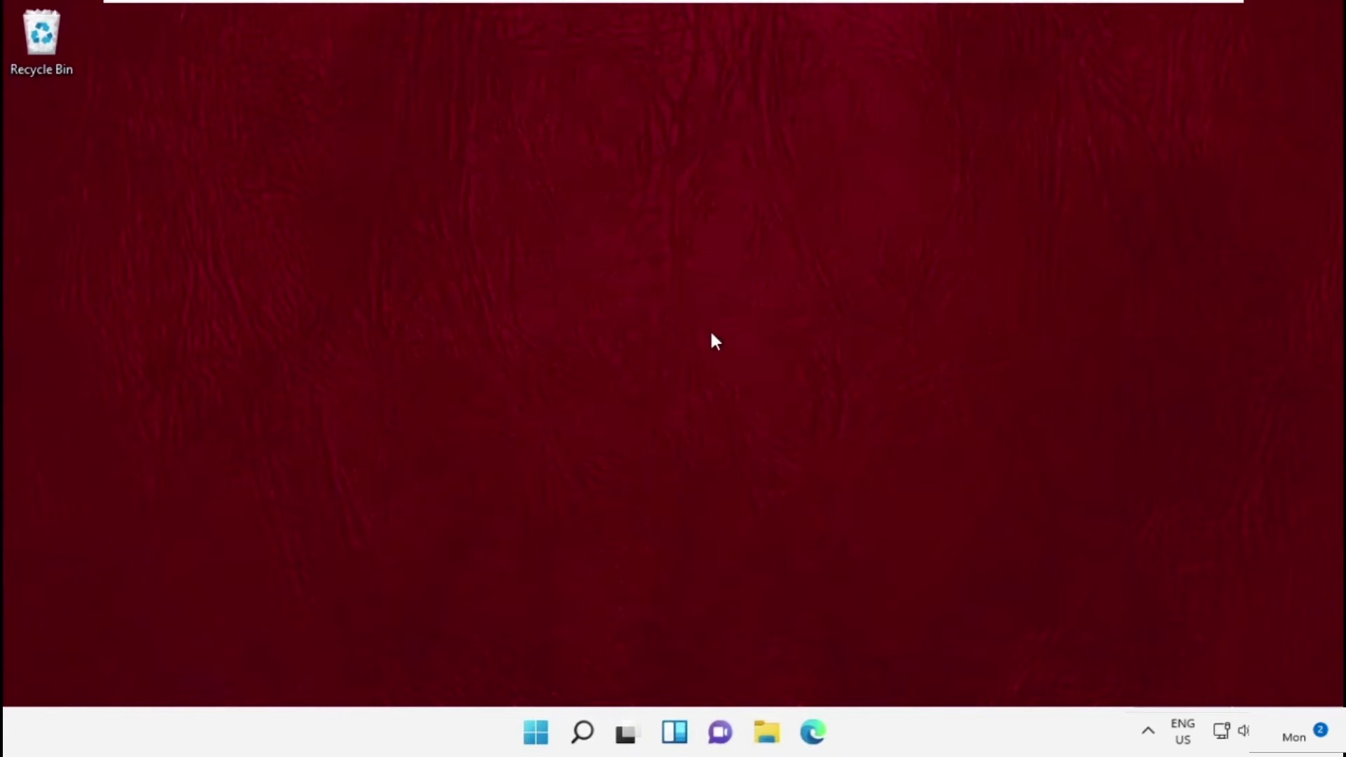
mouse_move(579, 732)
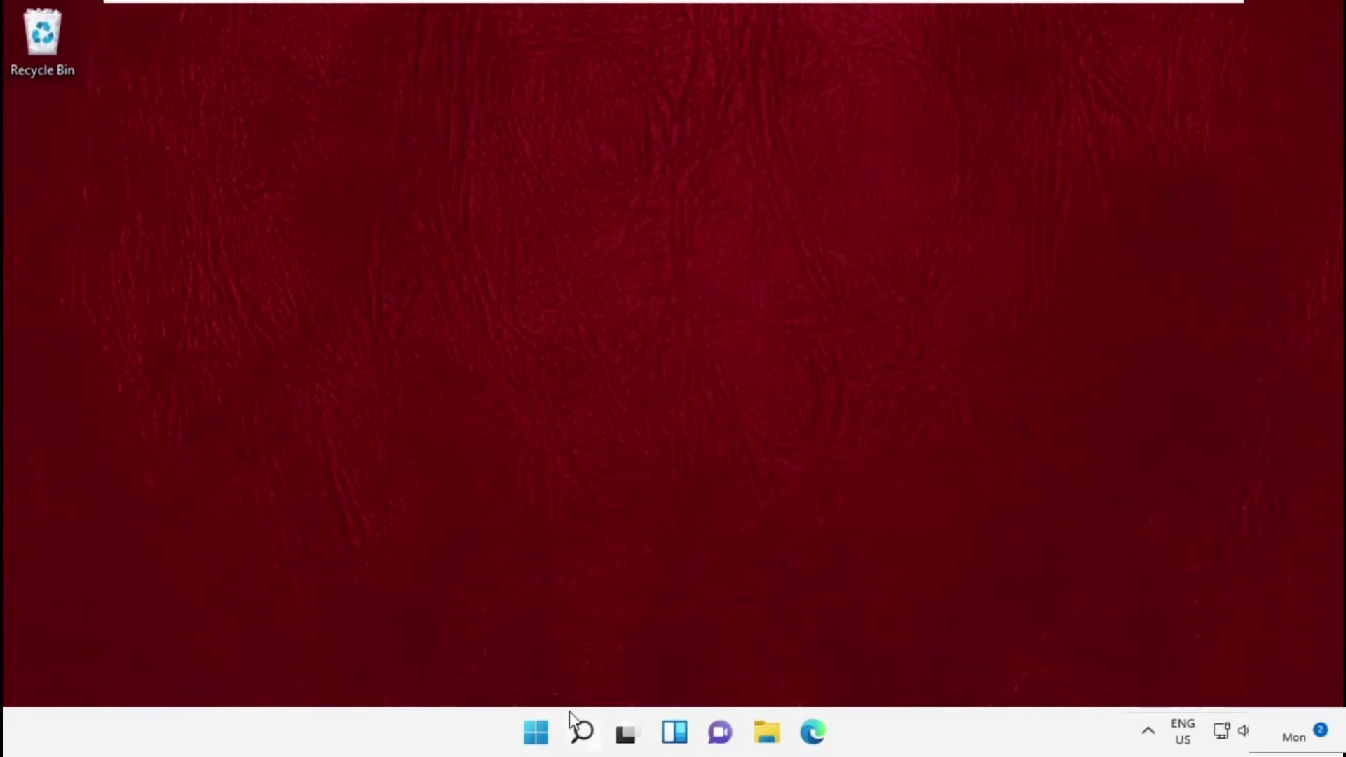
click(581, 732)
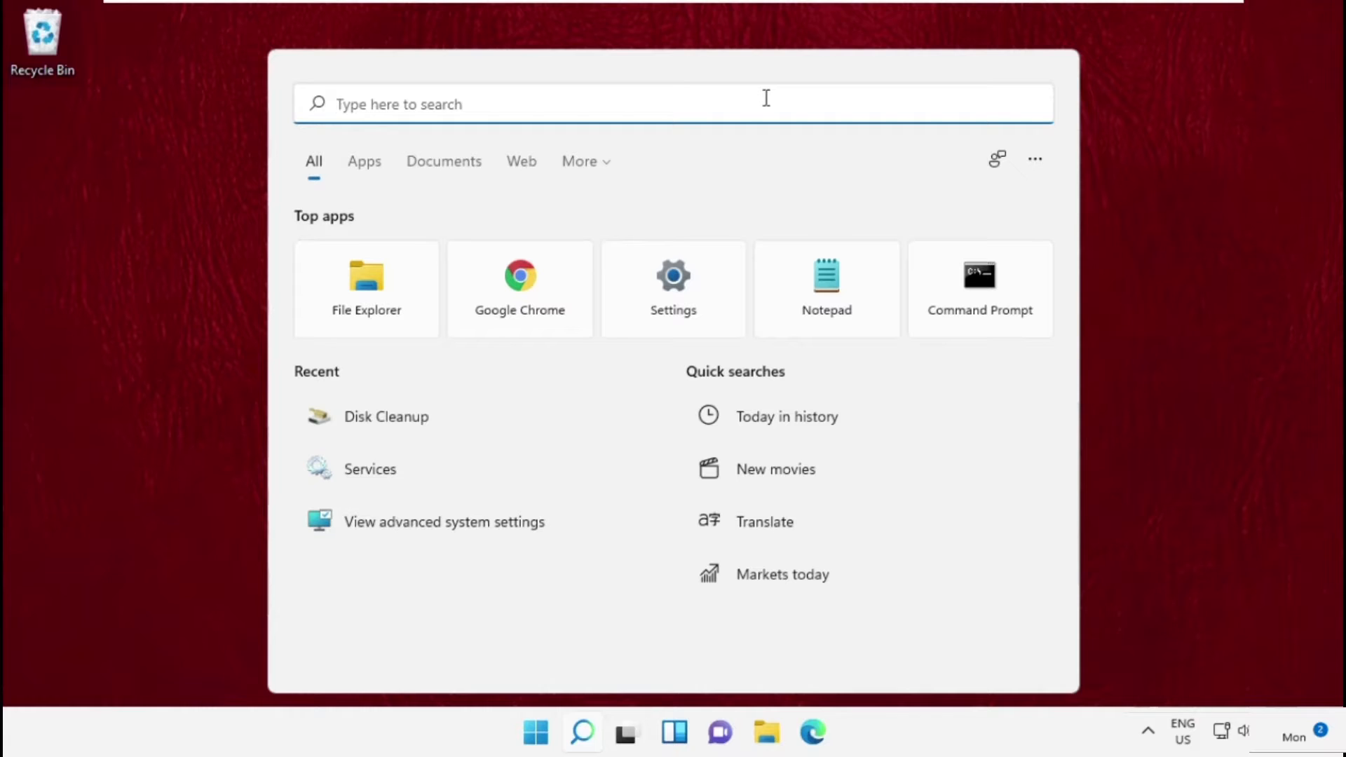
text(Disk Cleanup)
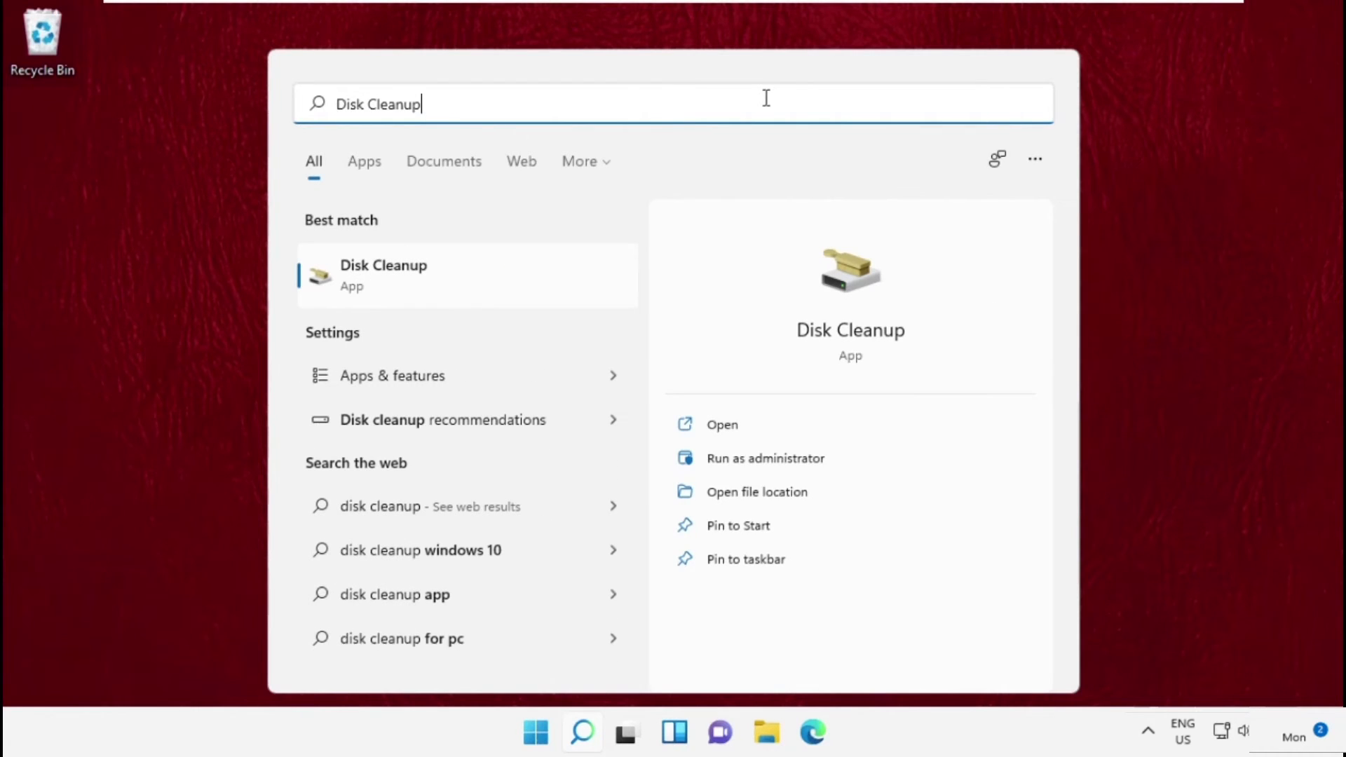
- Run Disk Cleanup on drive C: (8.42 MB found) and request a scan including system files
click(723, 424)
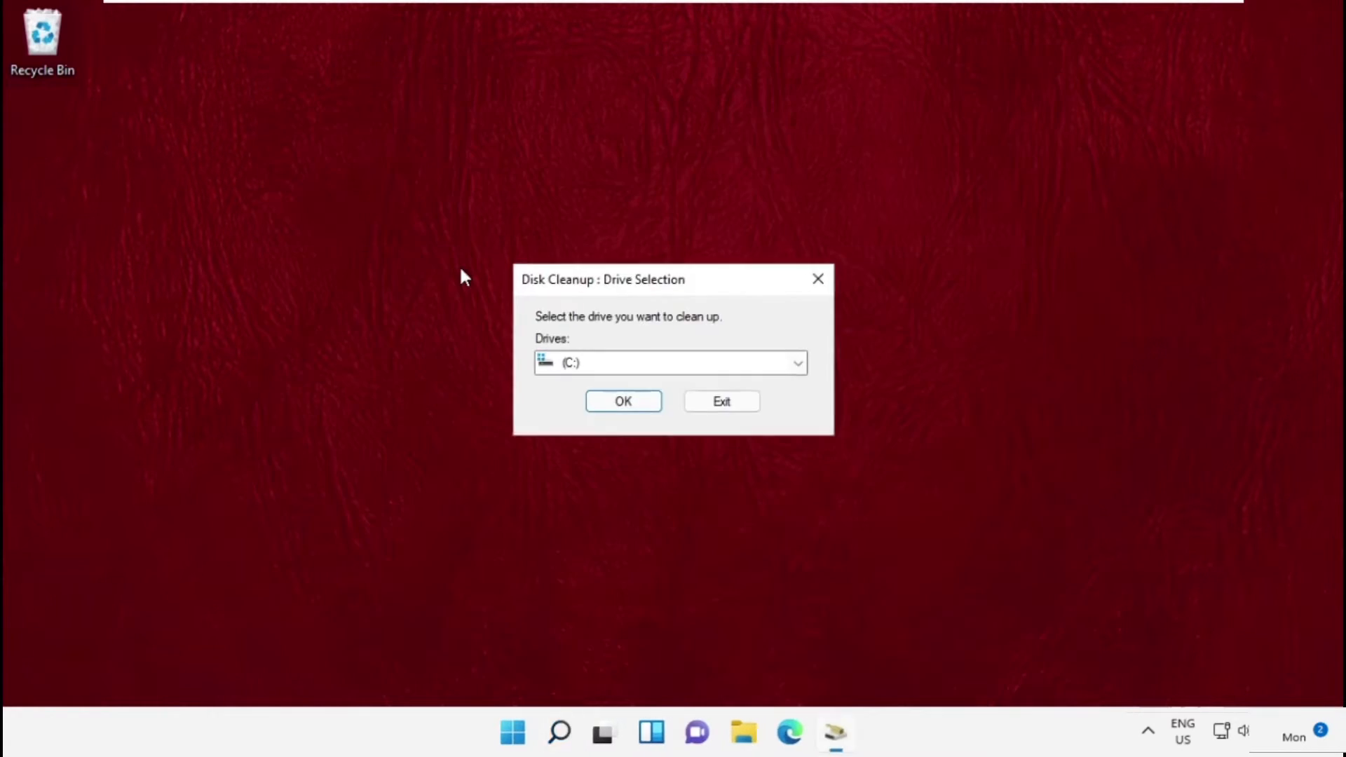
click(623, 401)
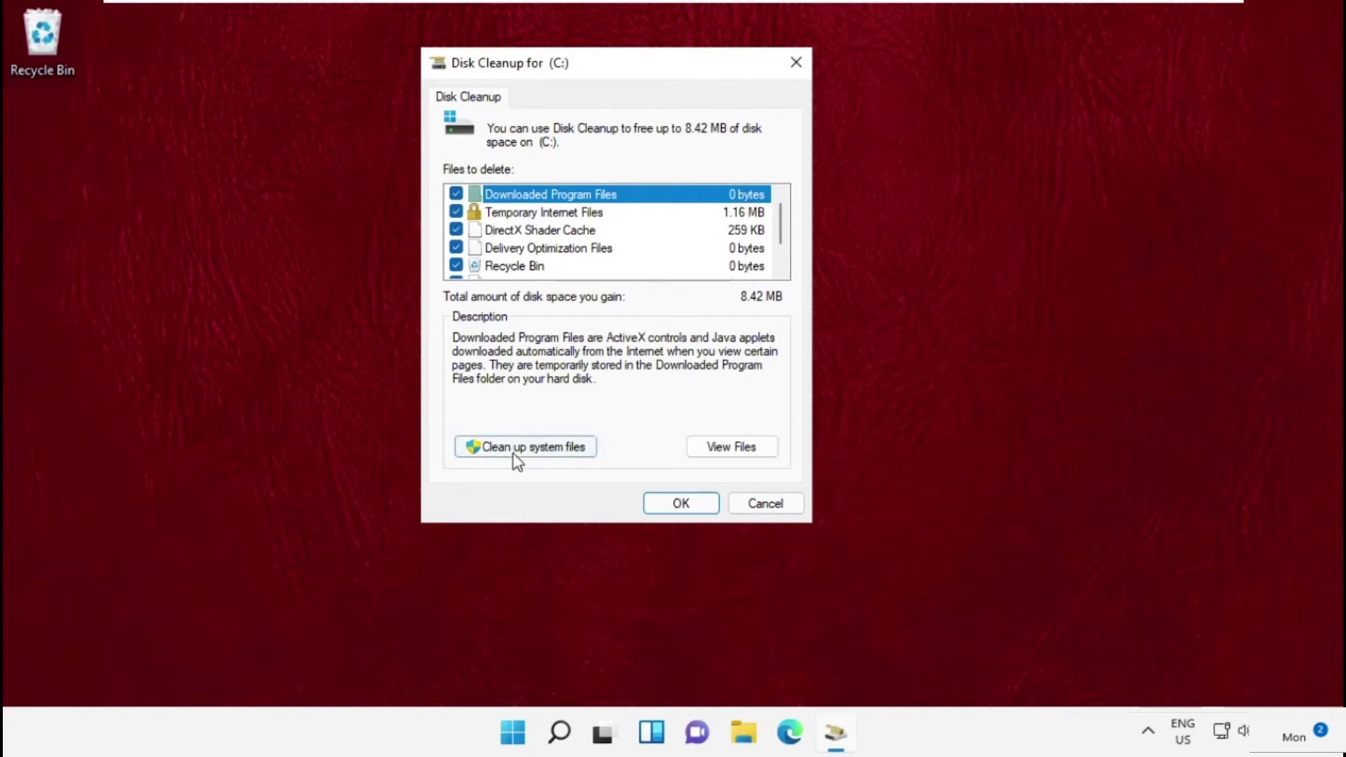
click(525, 446)
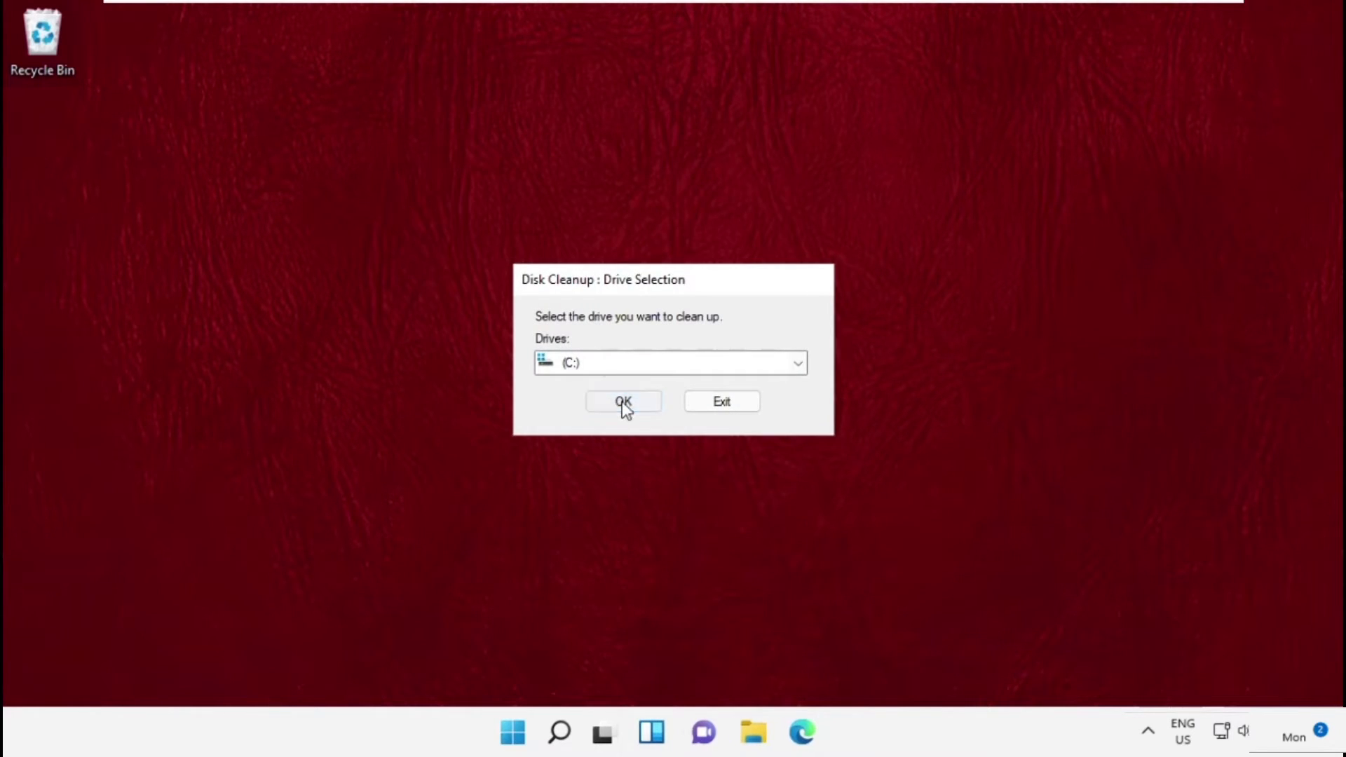
- Rescan C: with system files (up to 3.69 GB) and permanently delete the checked categories
click(622, 401)
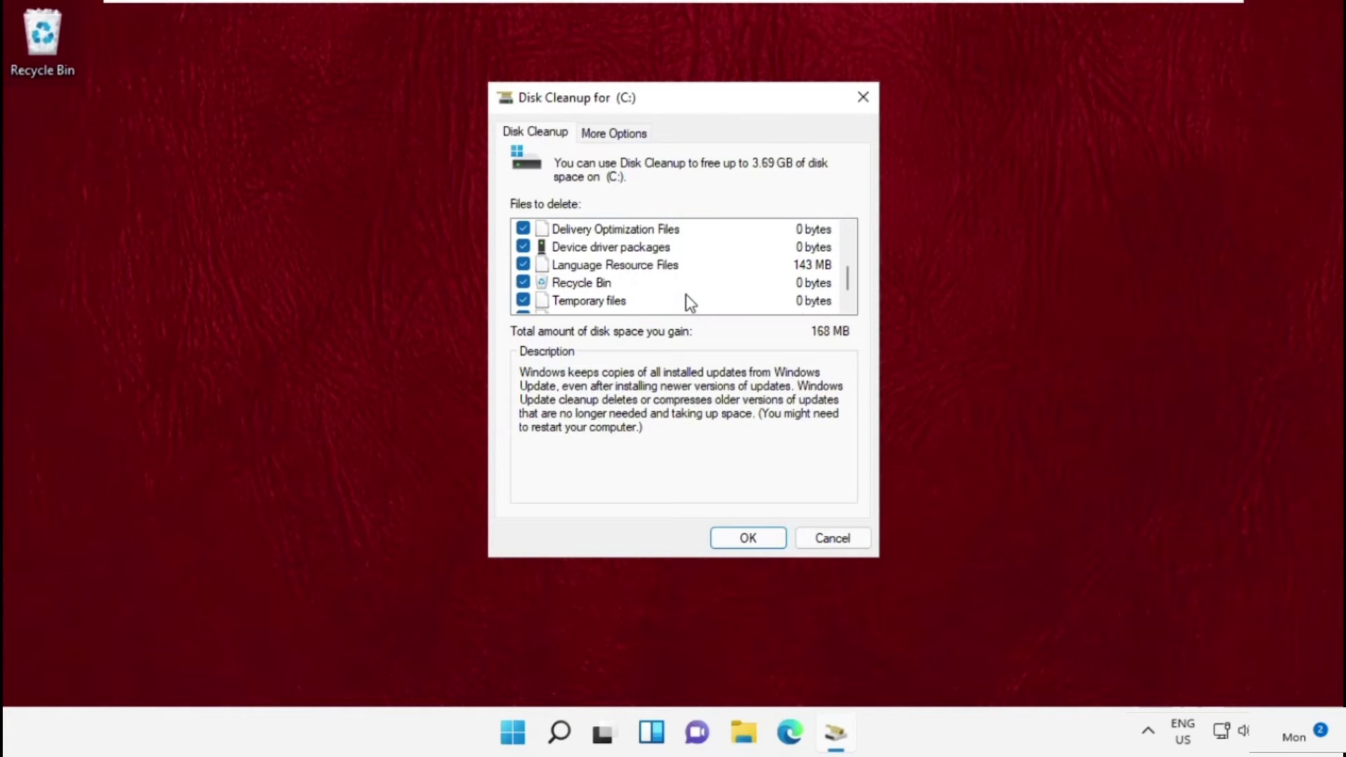
mouse_move(646, 296)
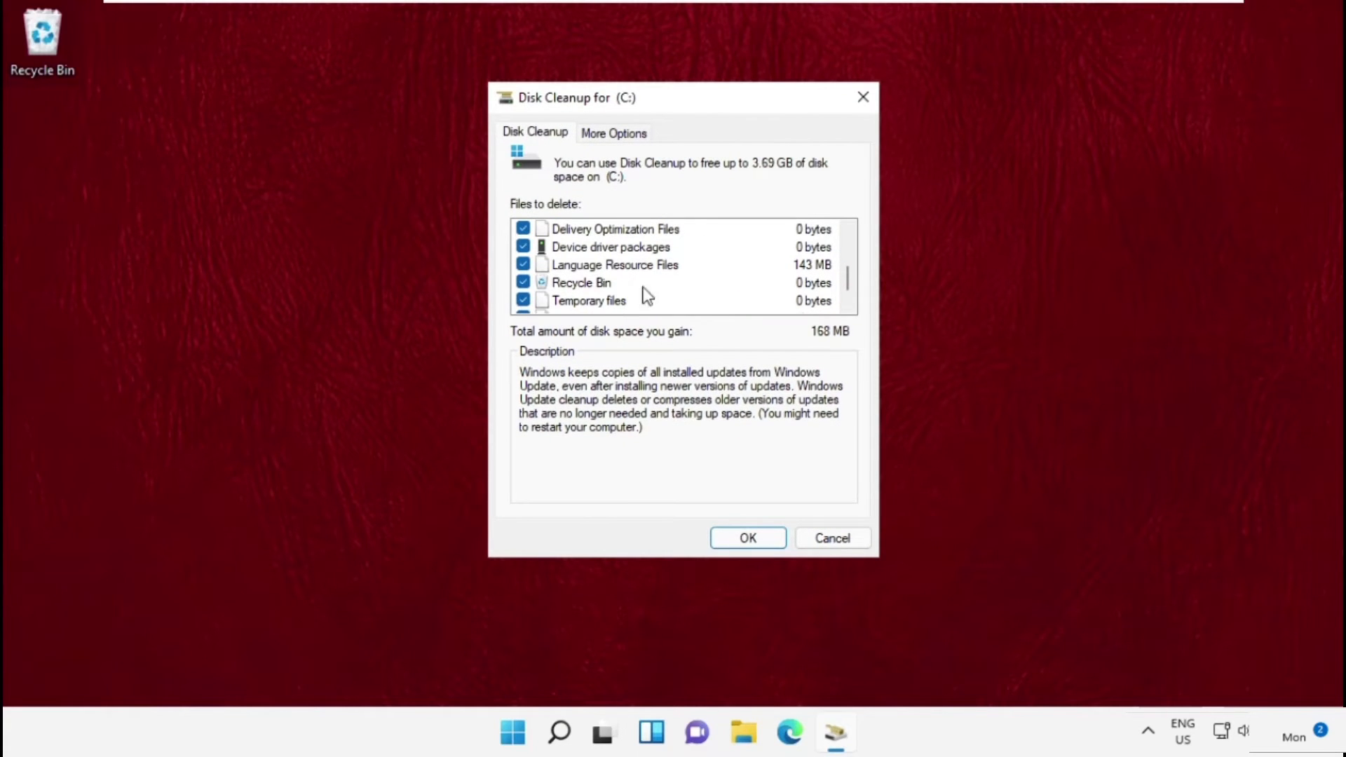
click(523, 228)
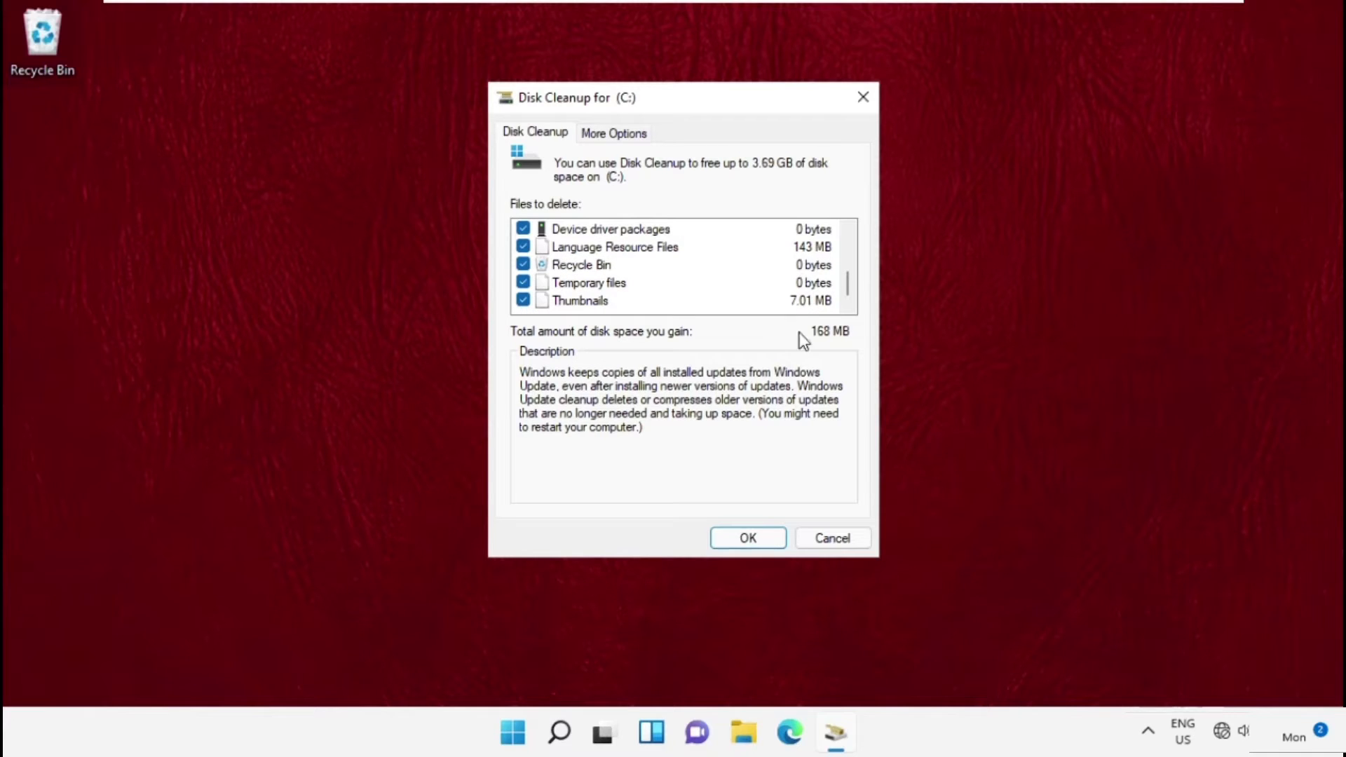
click(747, 538)
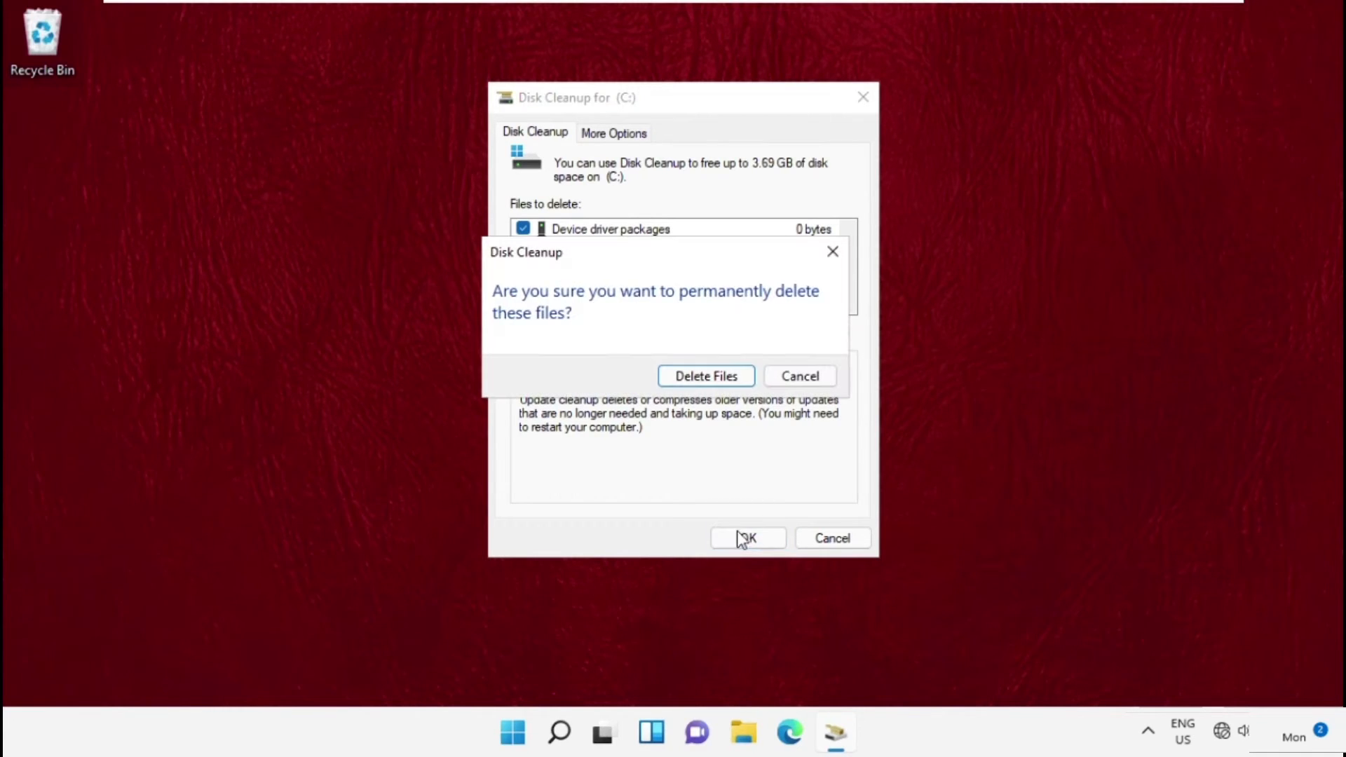
click(706, 376)
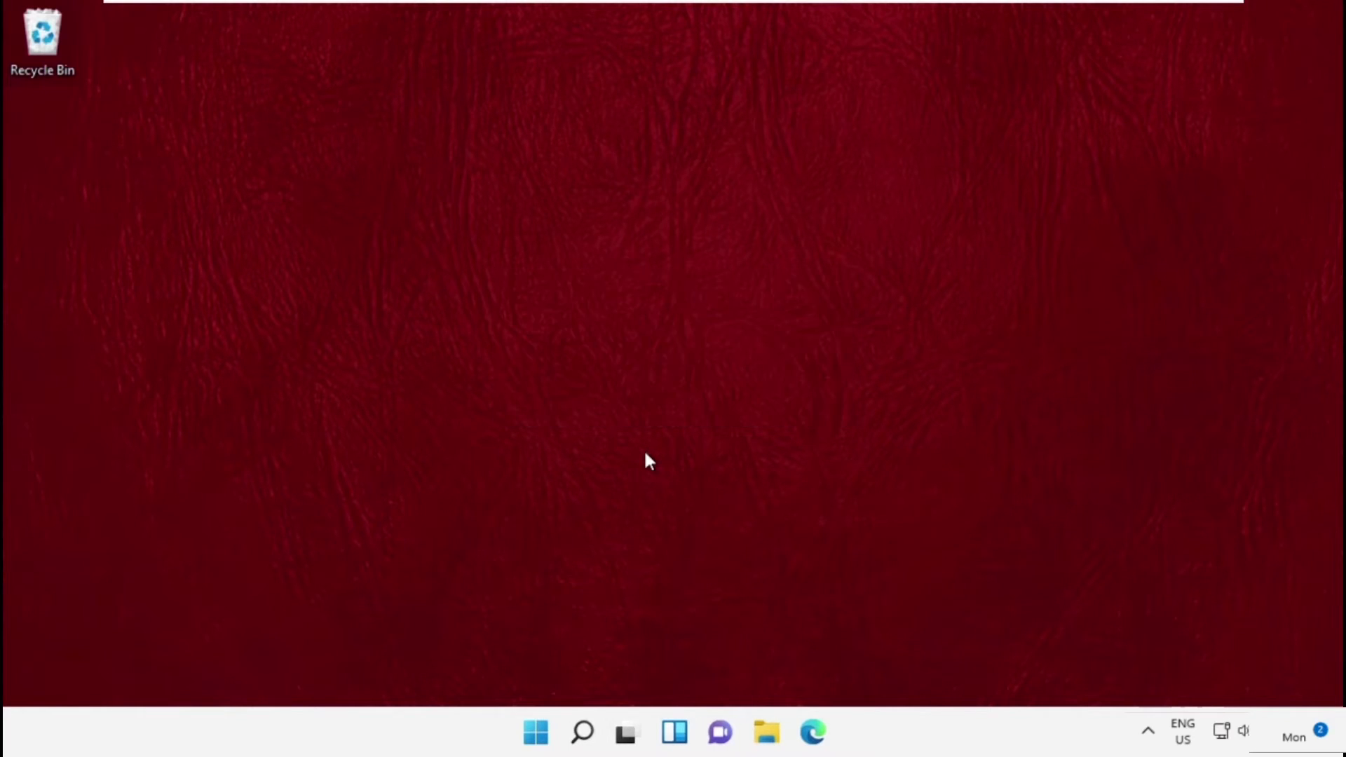
mouse_move(704, 326)
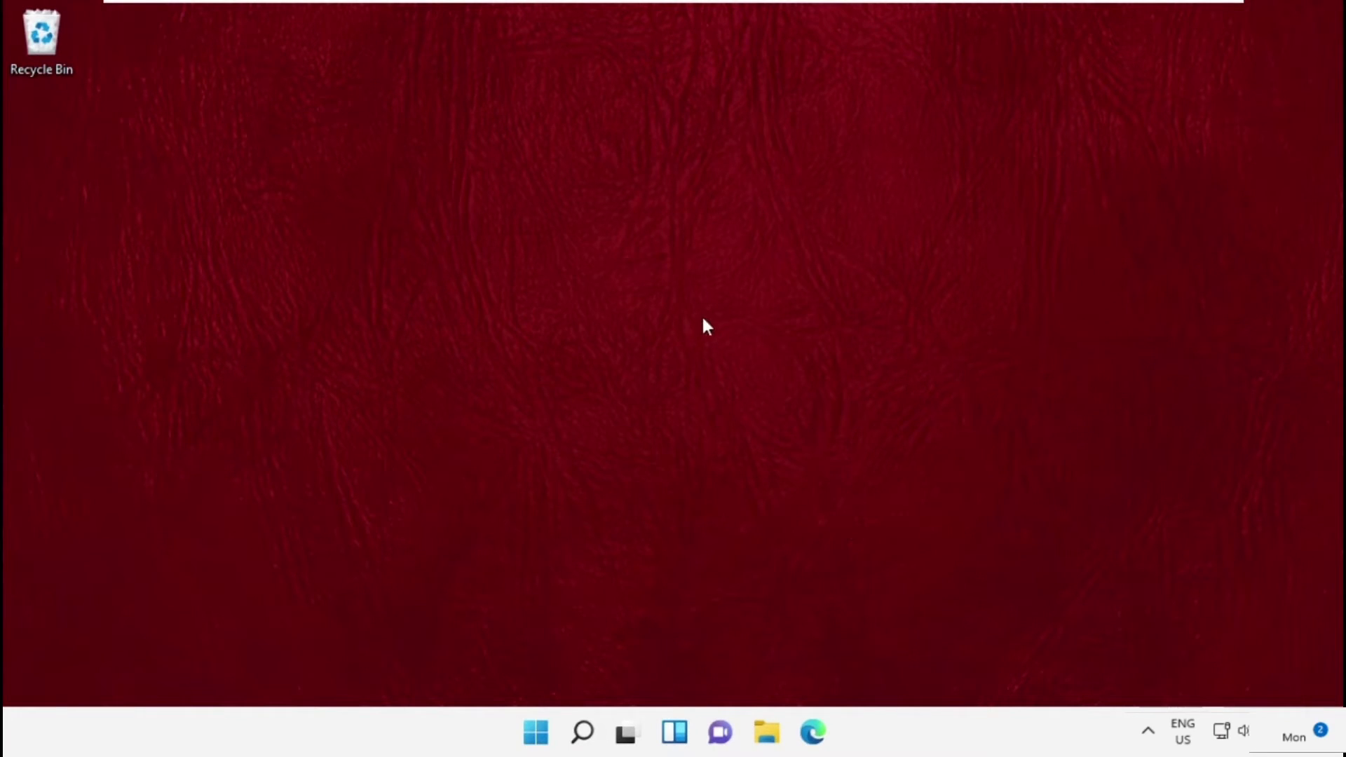
mouse_move(343, 453)
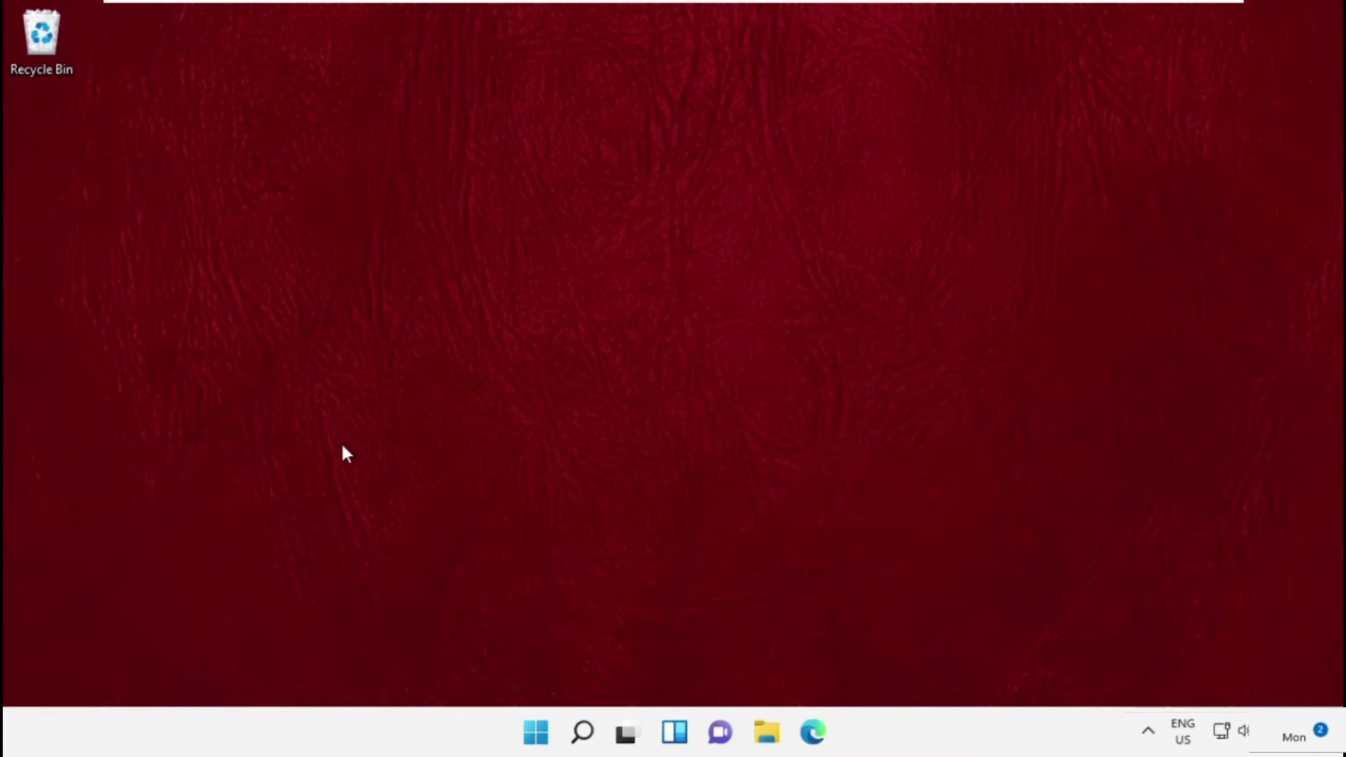
- Search for 'Cmd' and launch Command Prompt as administrator, approving the UAC prompt
click(581, 732)
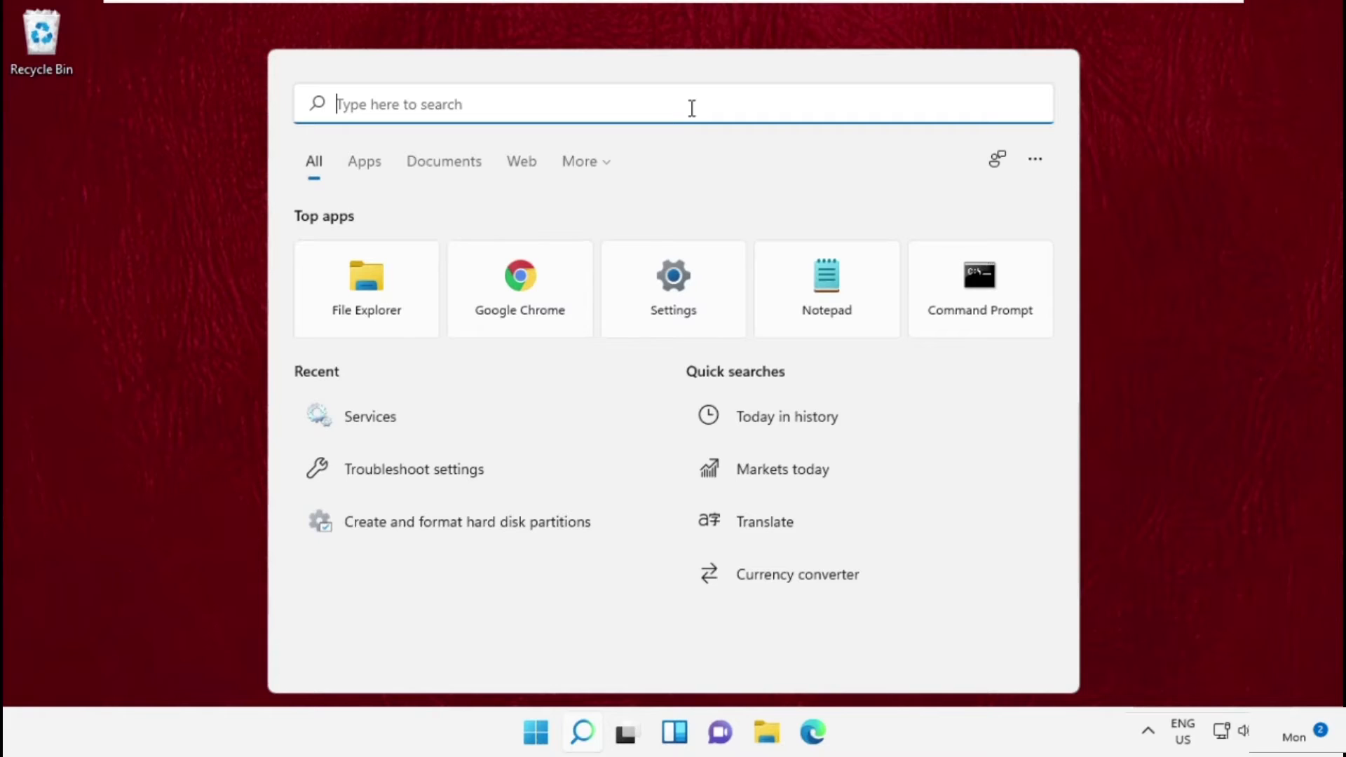
text(Cmd)
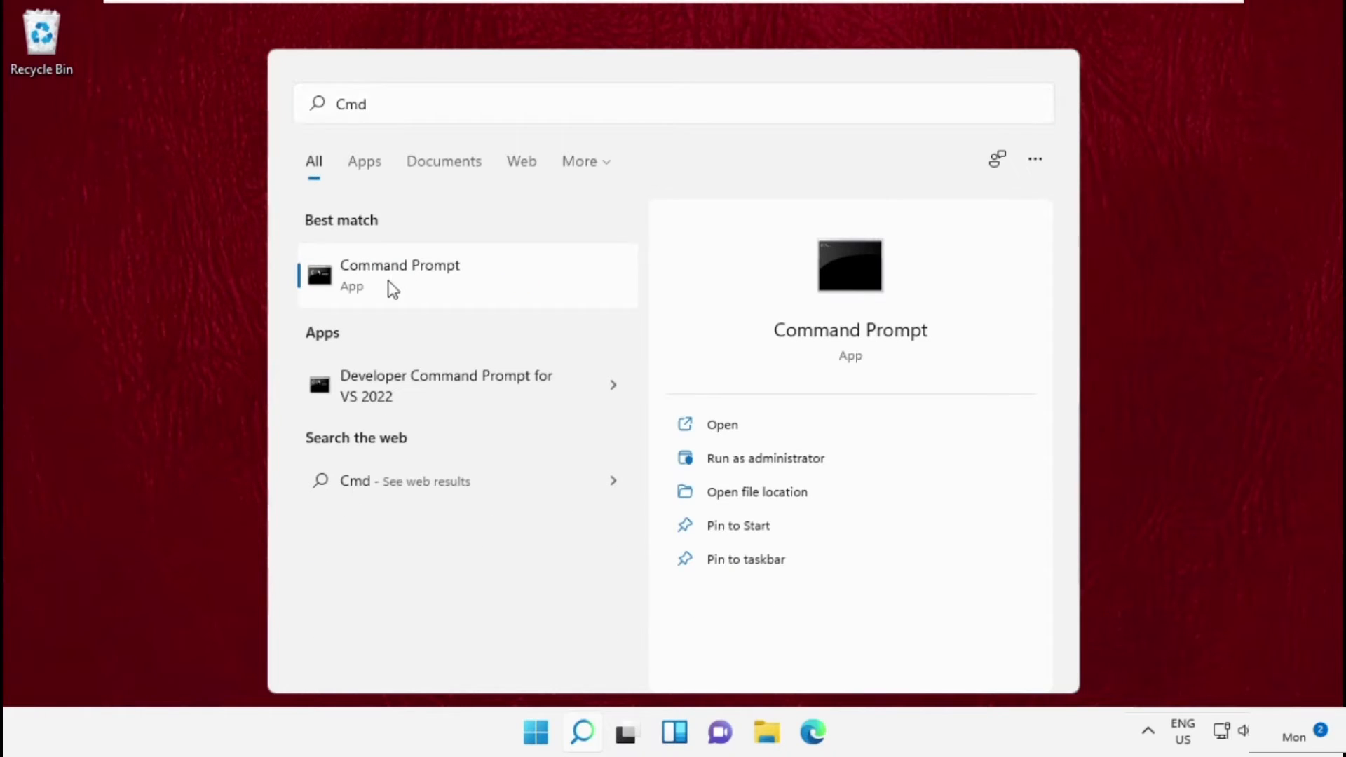
click(766, 457)
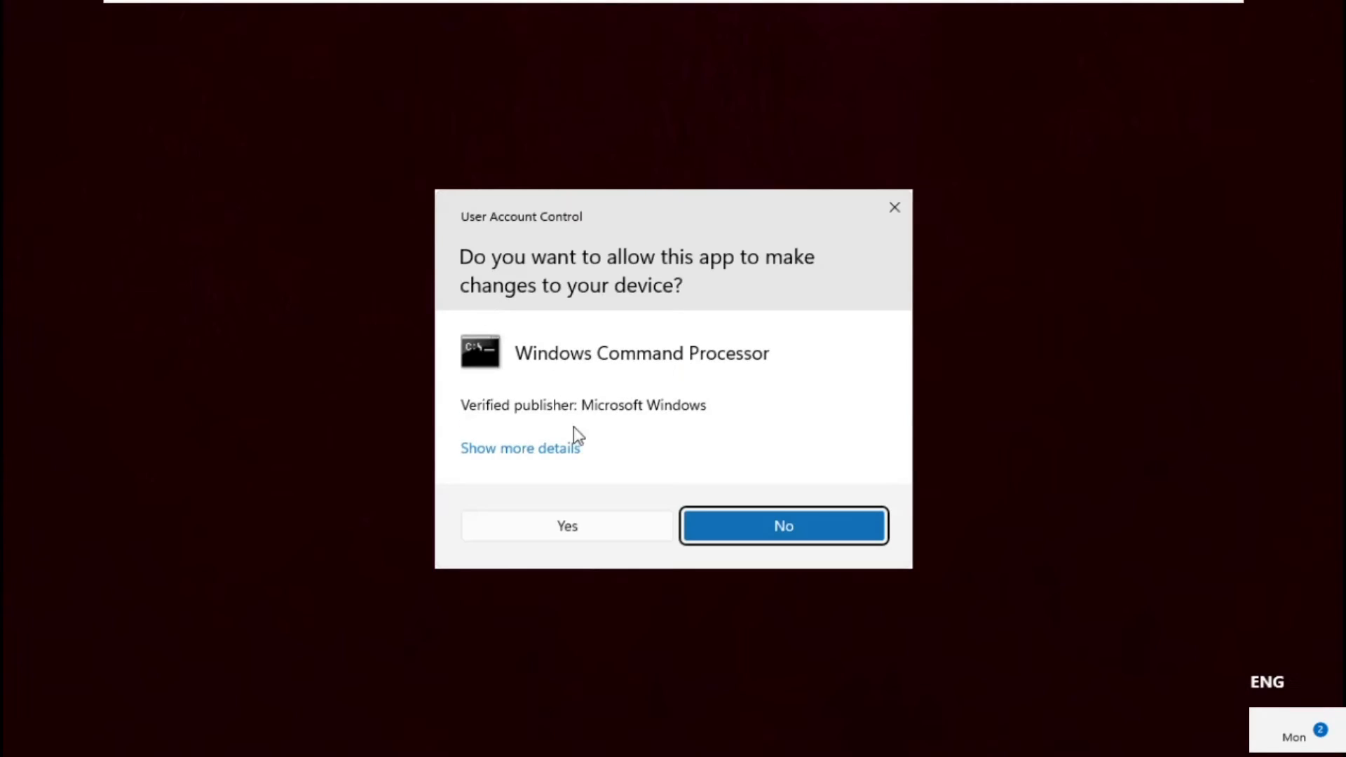
click(567, 526)
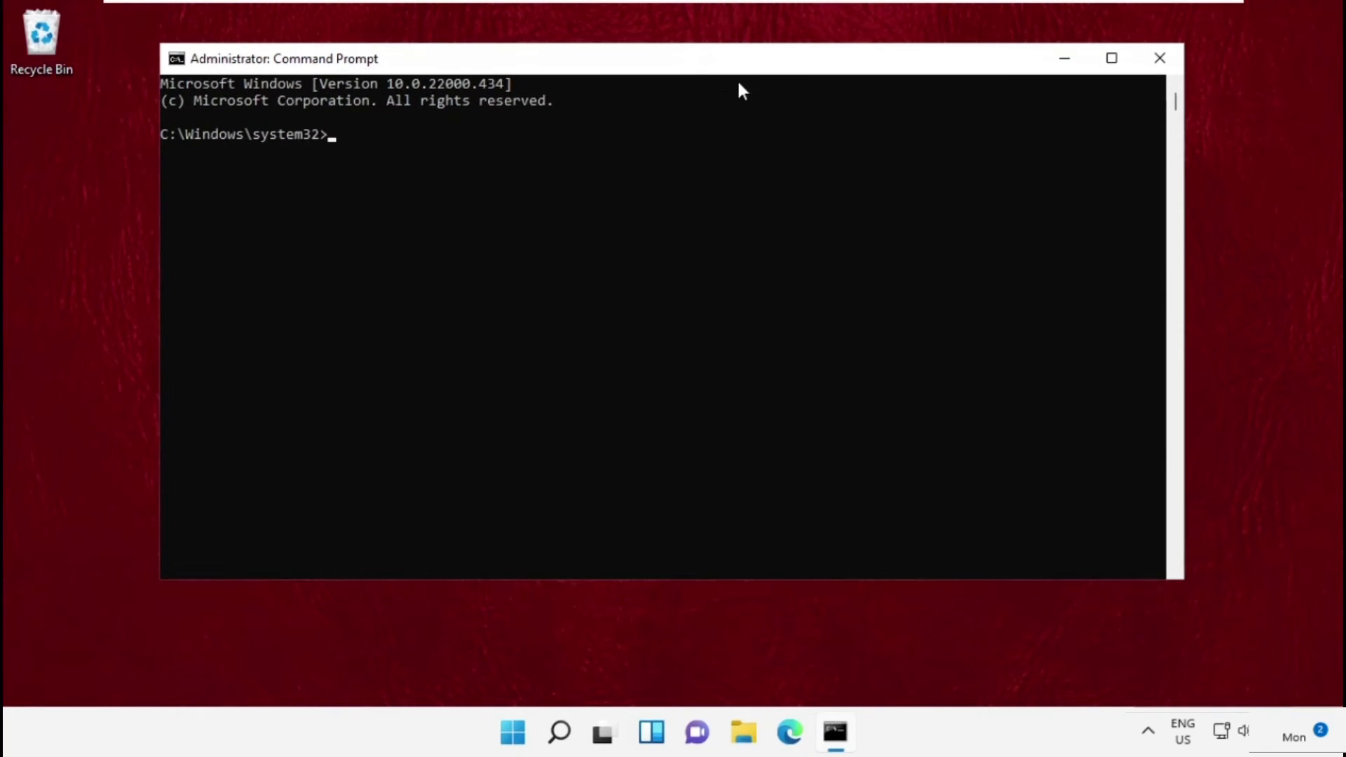
- Run chkdsk c: /f /r, answer Y to schedule it at next restart, then close the prompt
text(chkdsk c: /f /r)
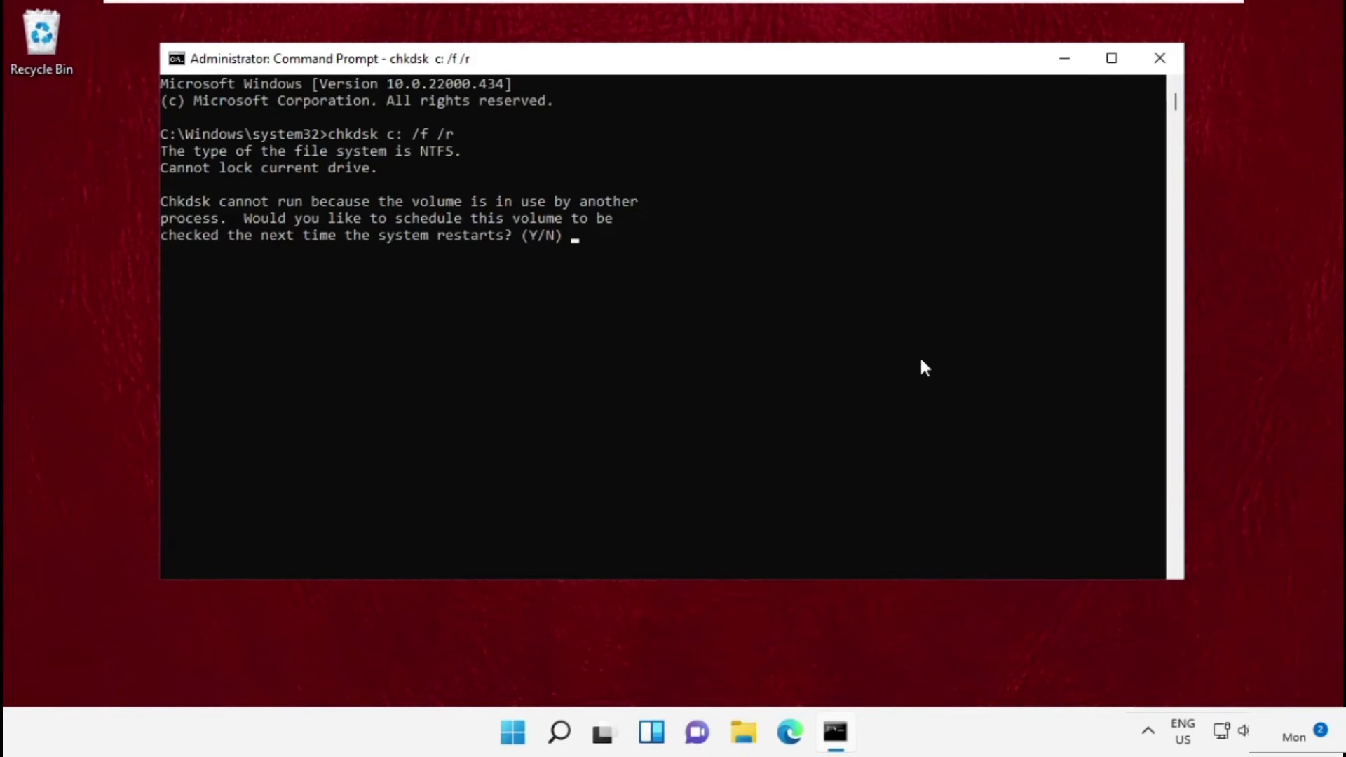
text(Y)
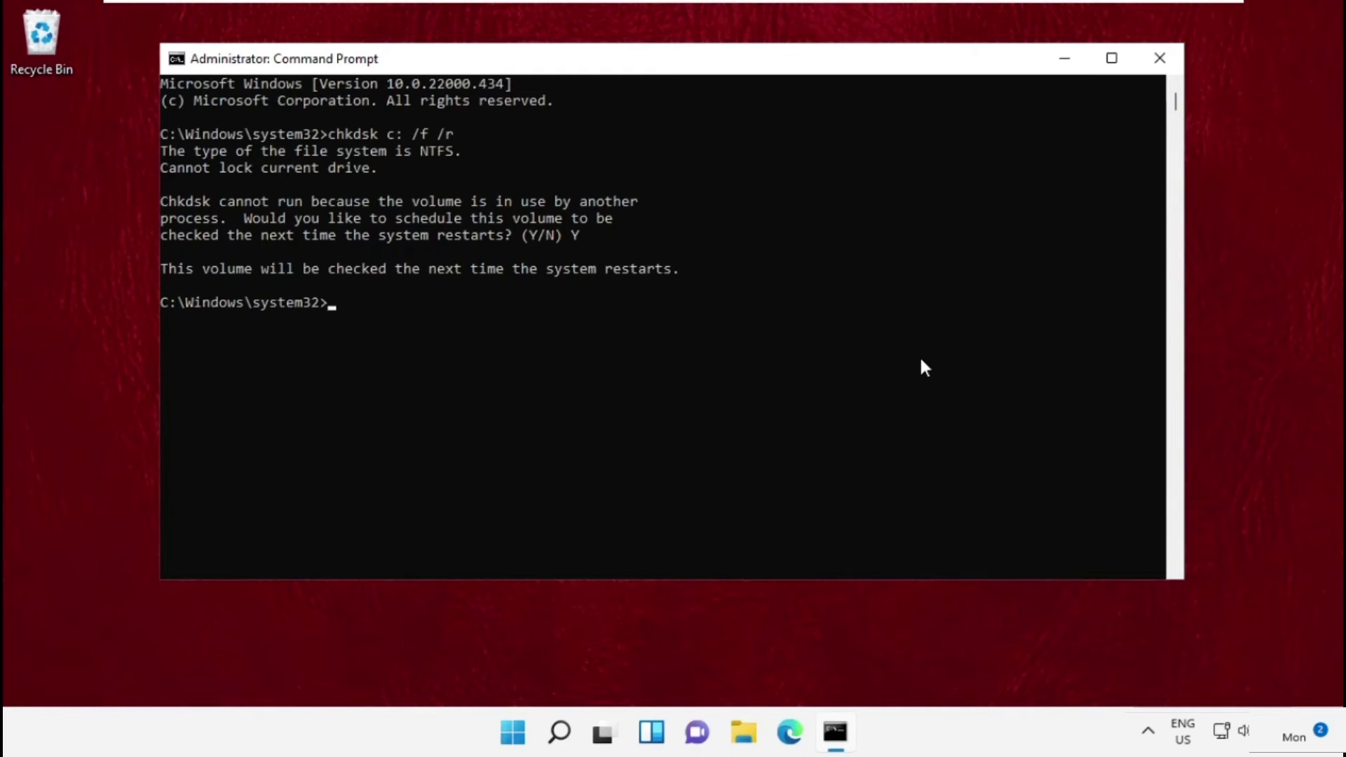
mouse_move(707, 318)
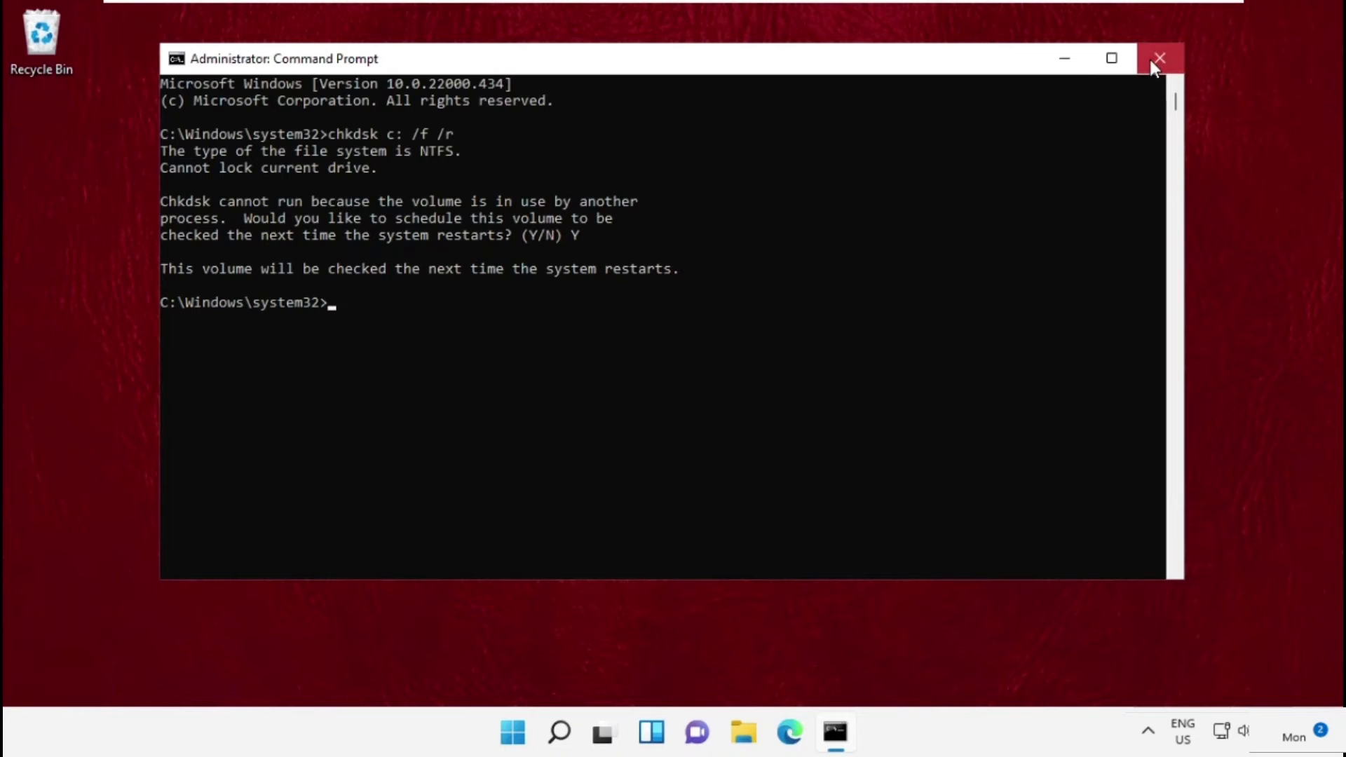
click(1160, 59)
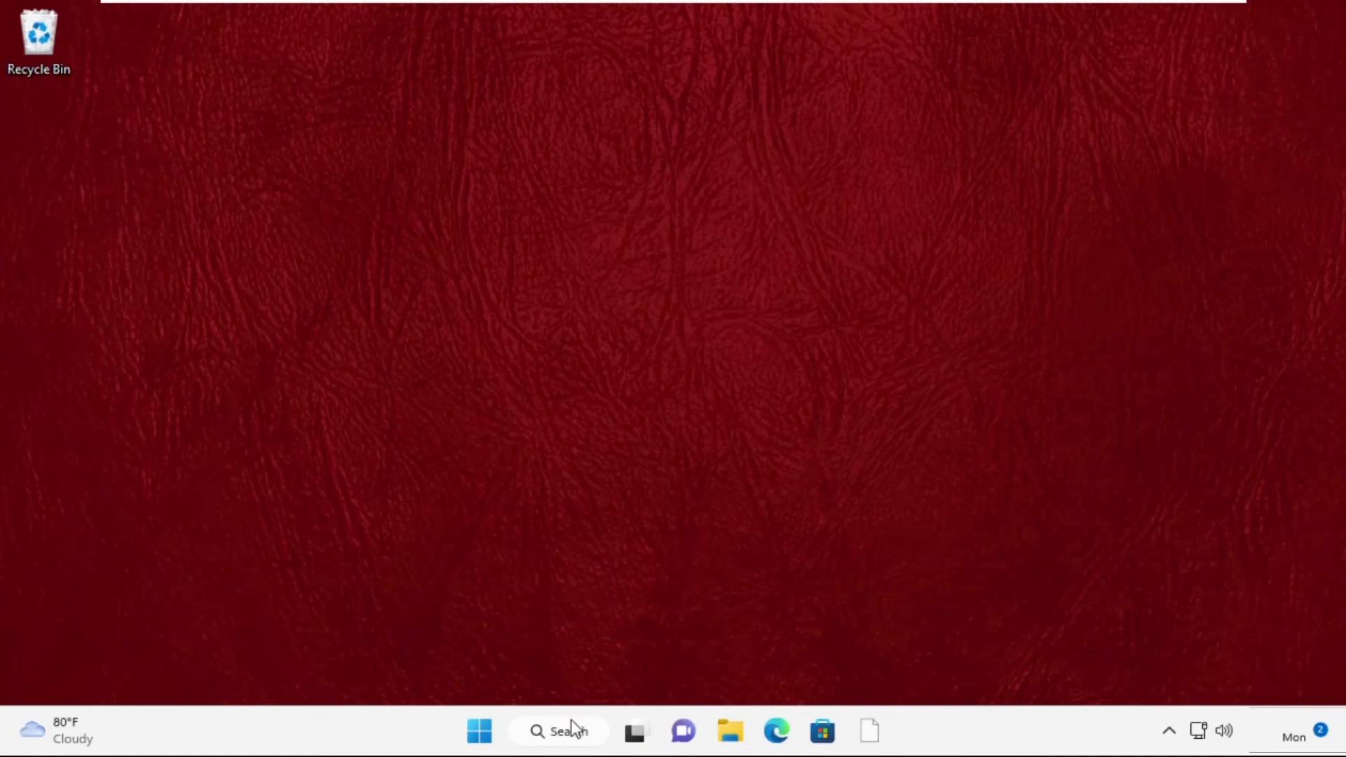
click(559, 731)
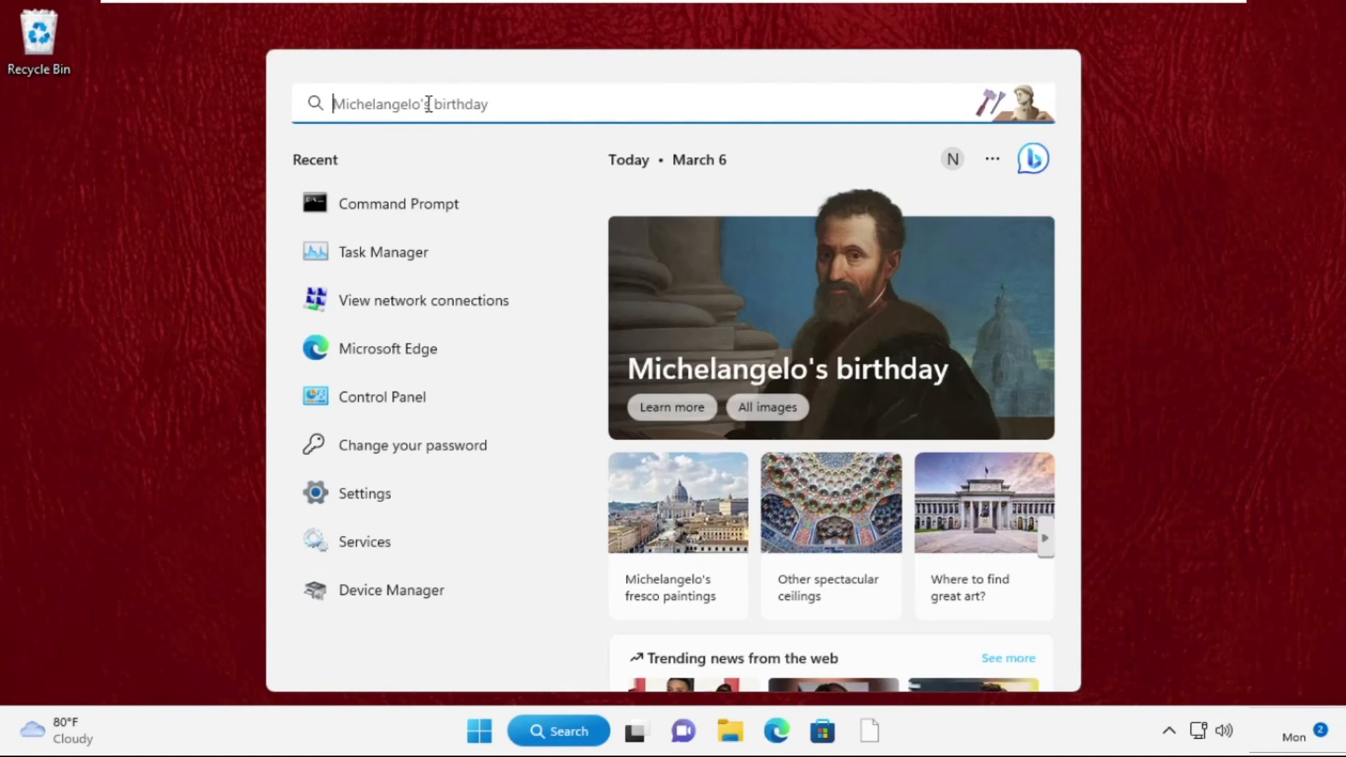
- Search for 'task manager', launch it and start creating a new task to run
text(task manager)
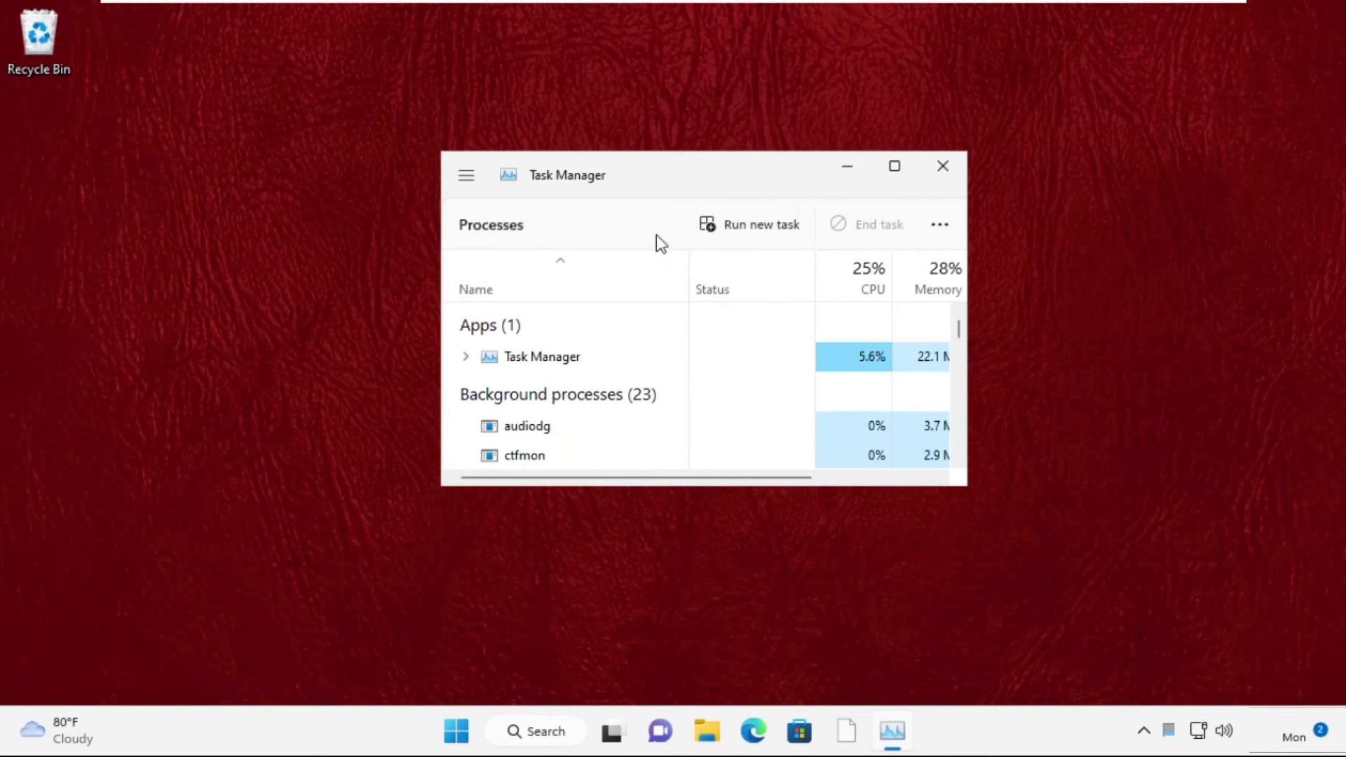
click(759, 224)
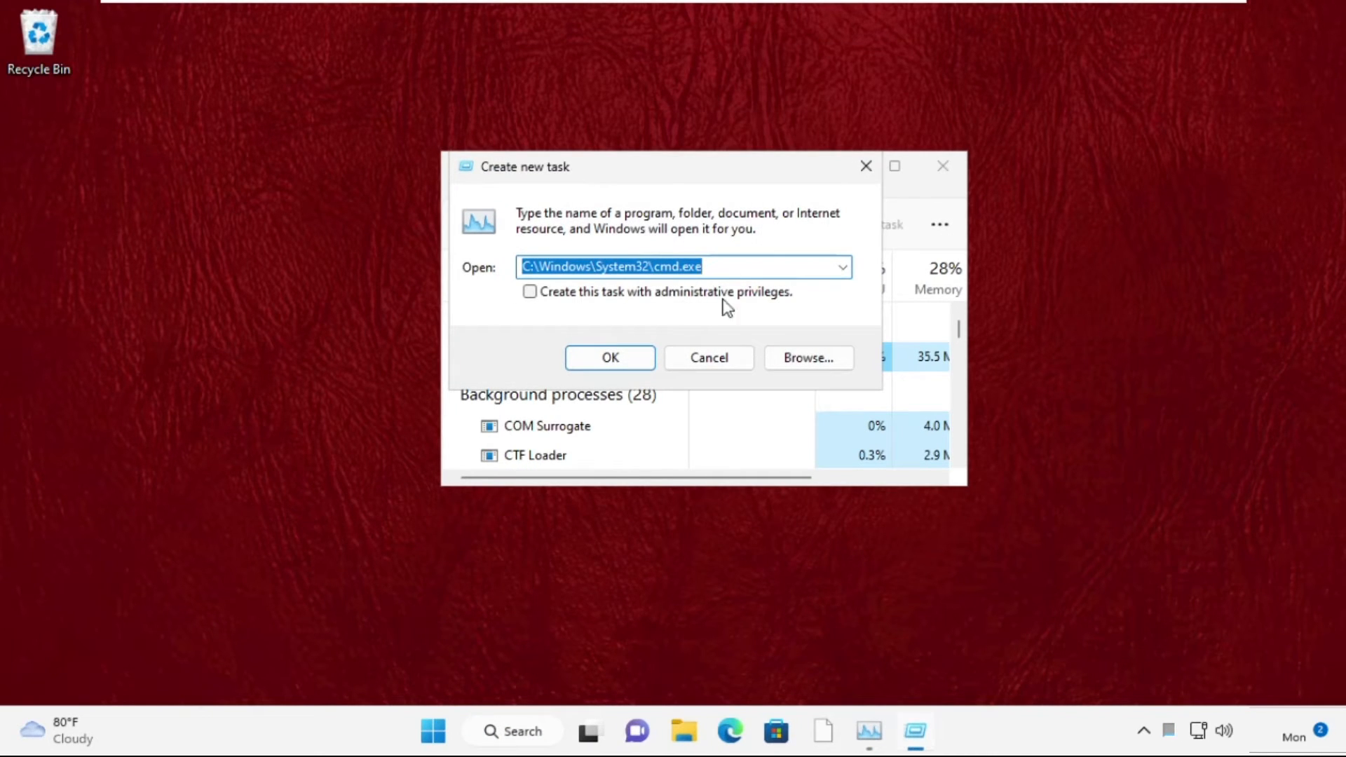
- Browse from the new-task dialog into C:\Windows\System32
click(807, 358)
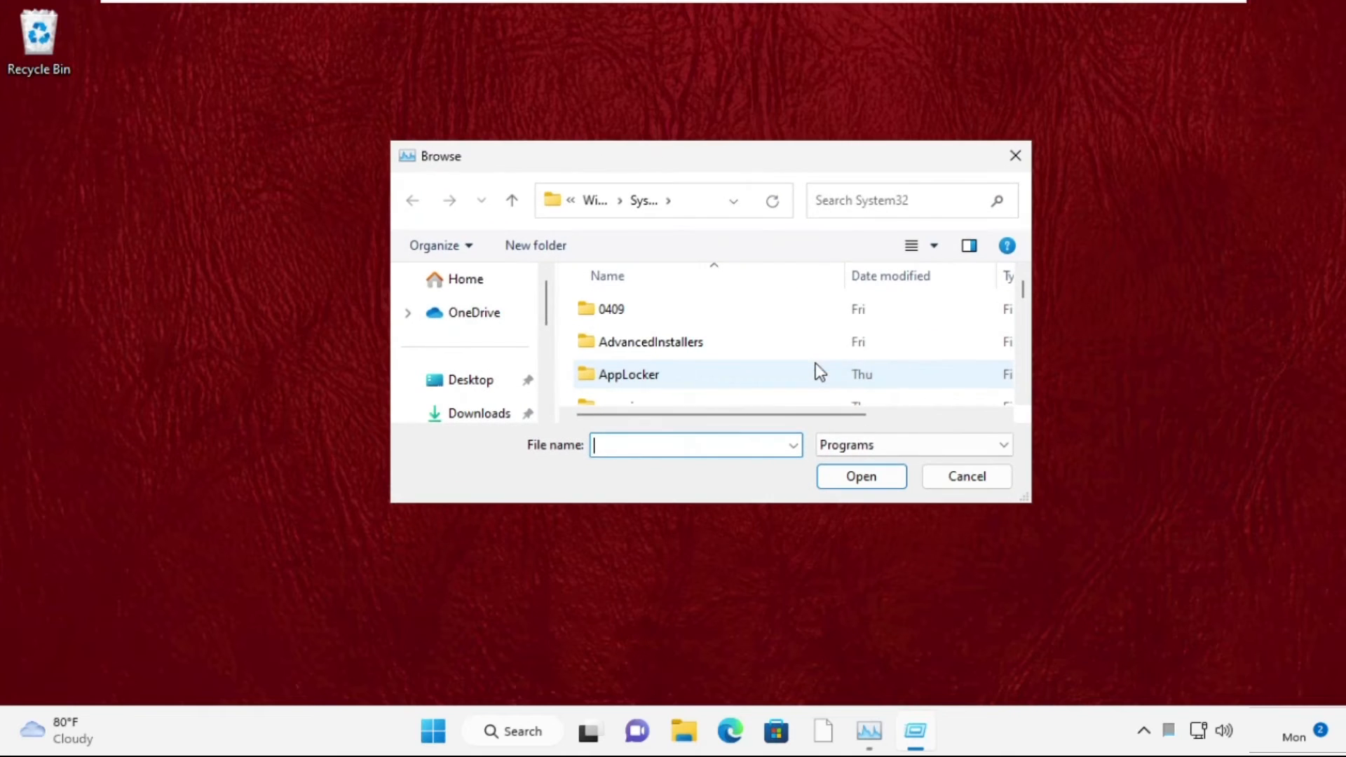
scroll(down, 3)
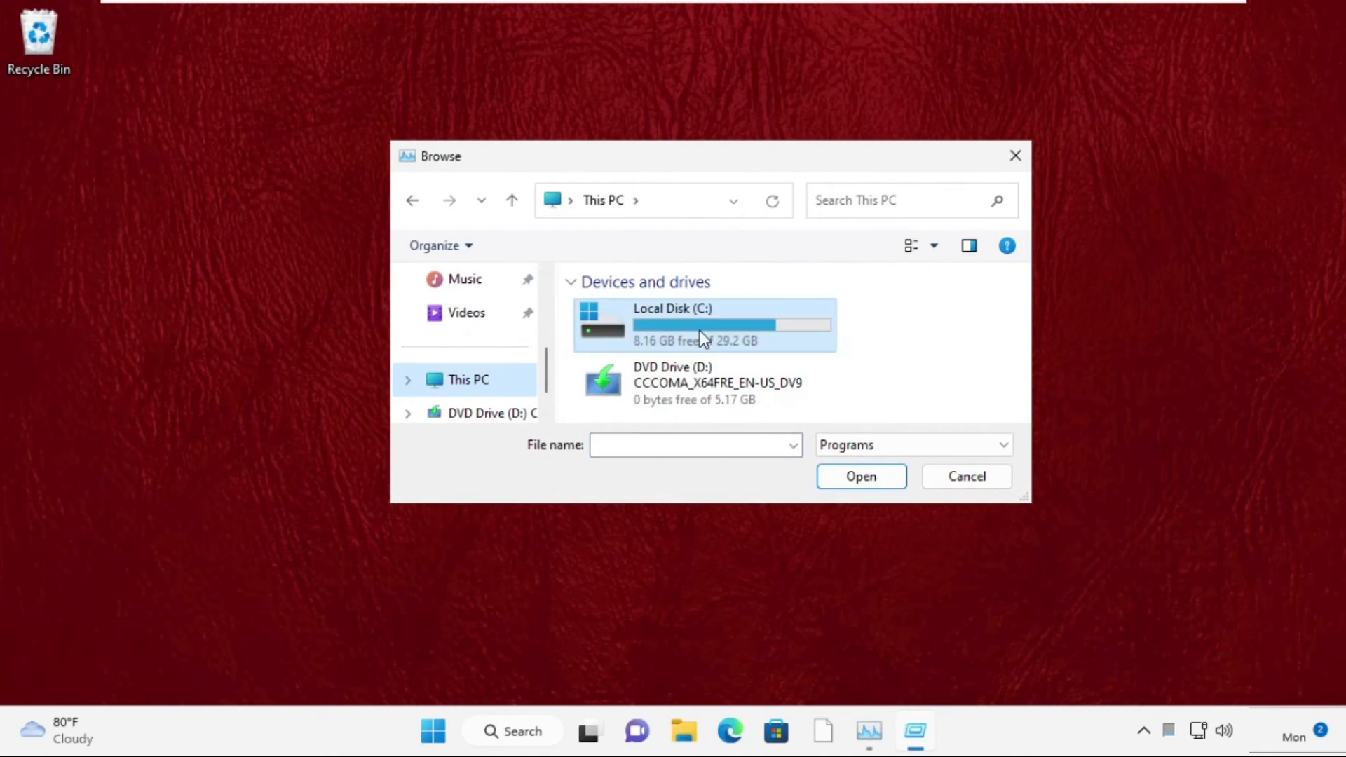
double_click(704, 324)
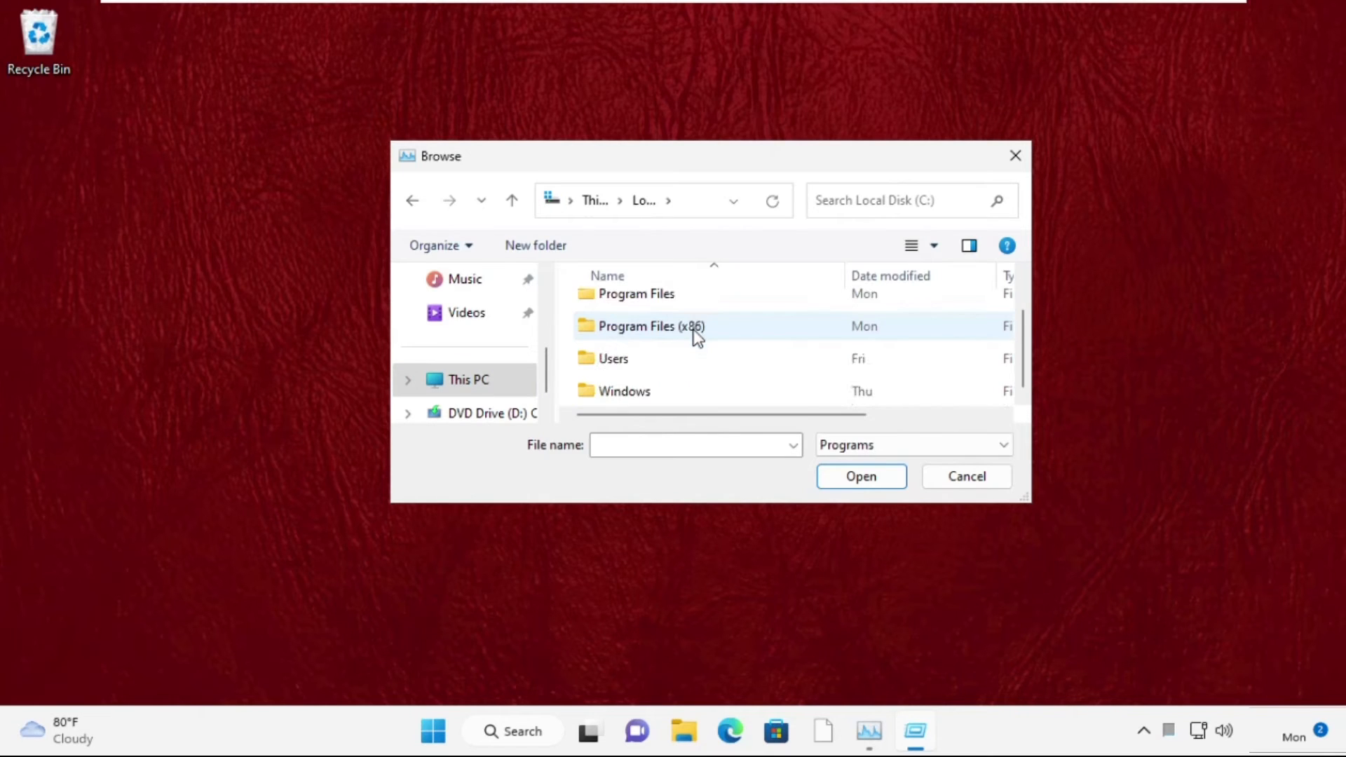
click(624, 391)
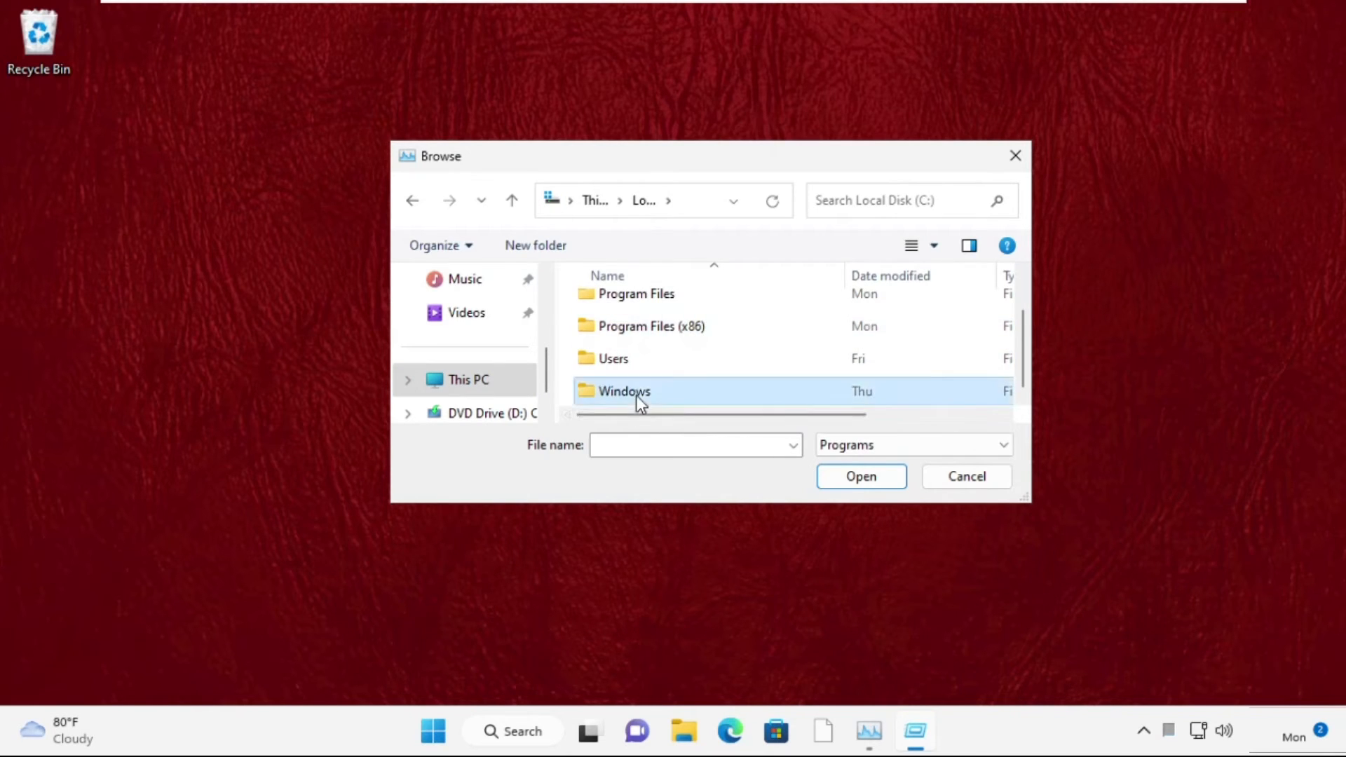
double_click(624, 391)
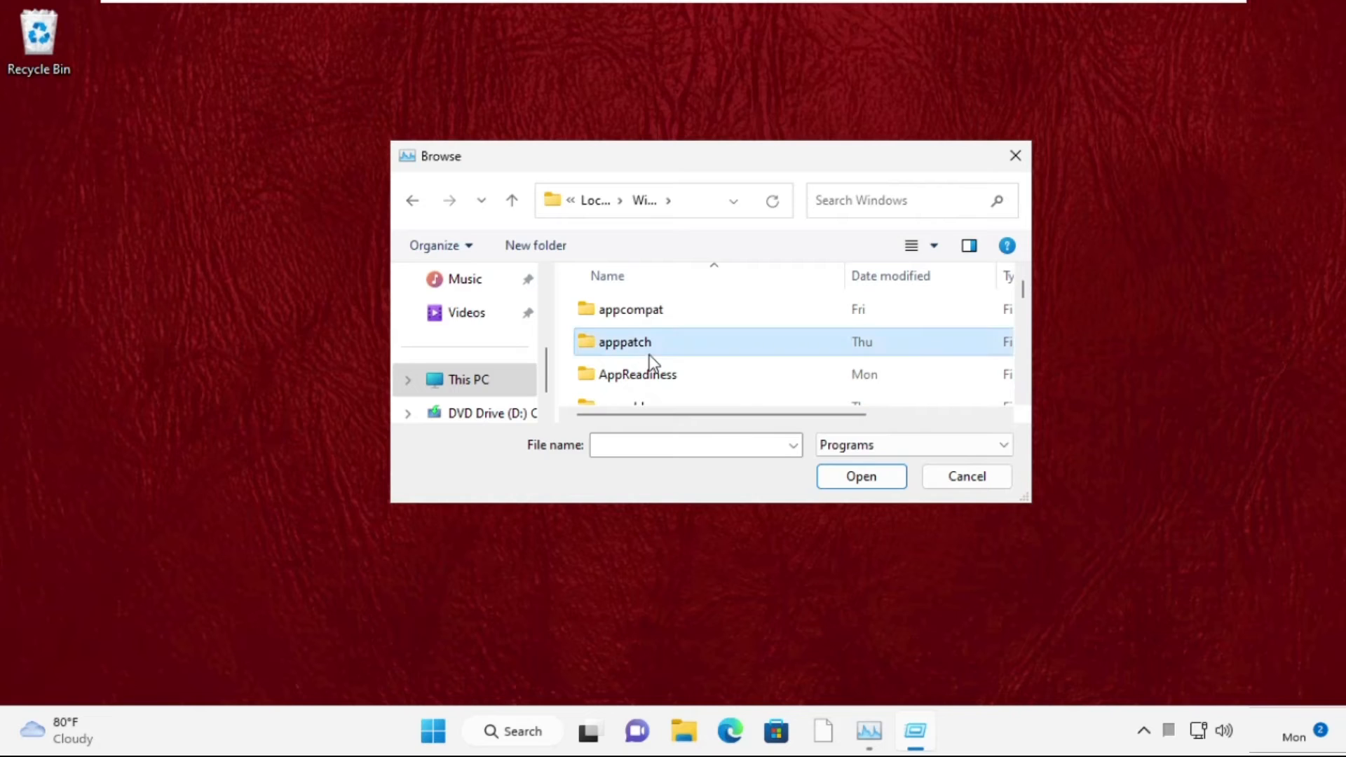
scroll(down, 3)
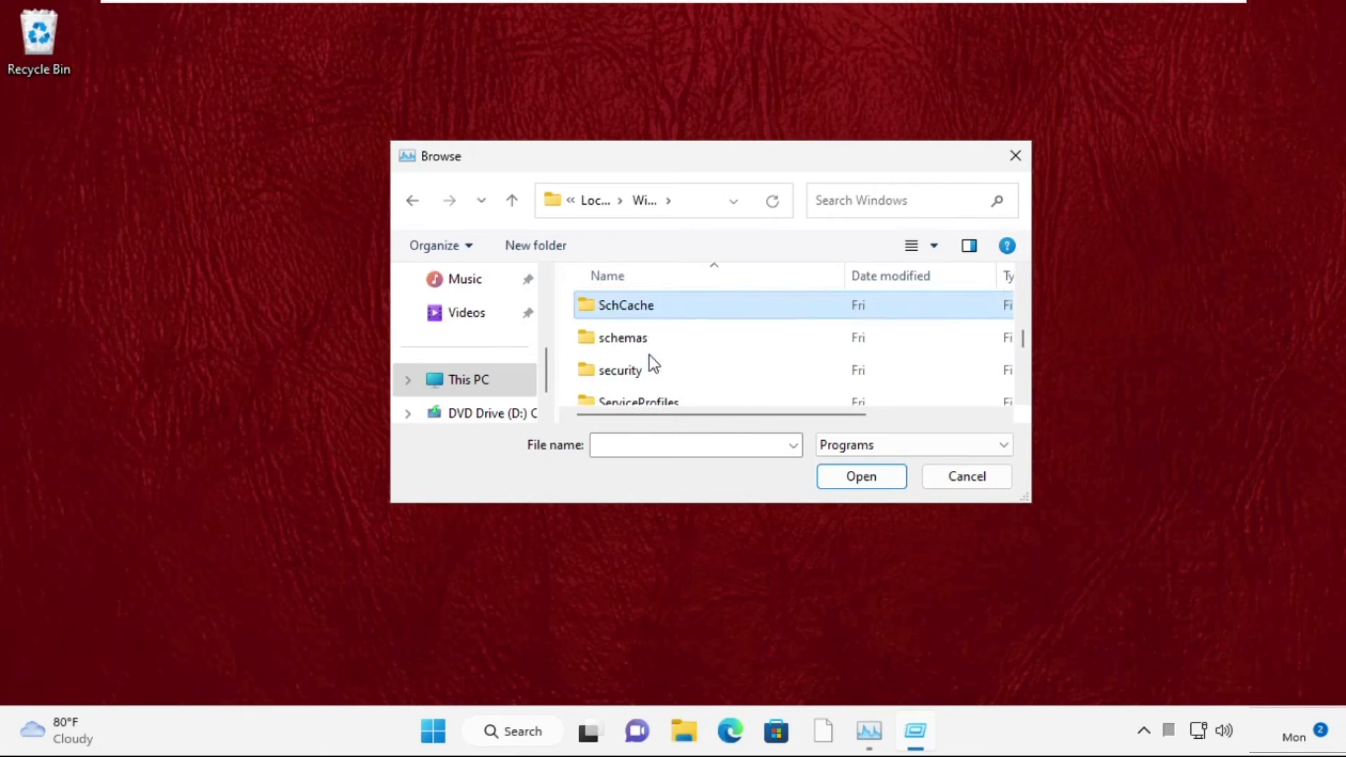
scroll(down, 3)
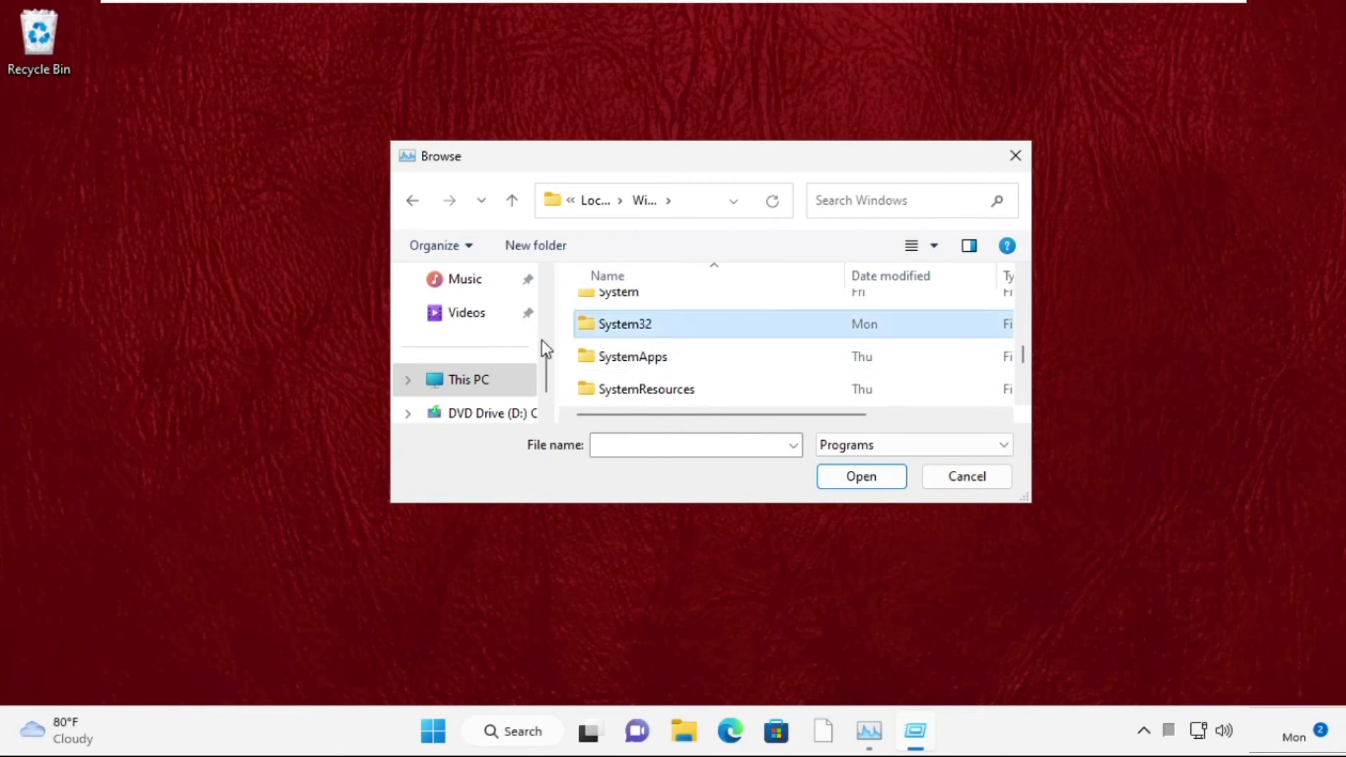
double_click(625, 324)
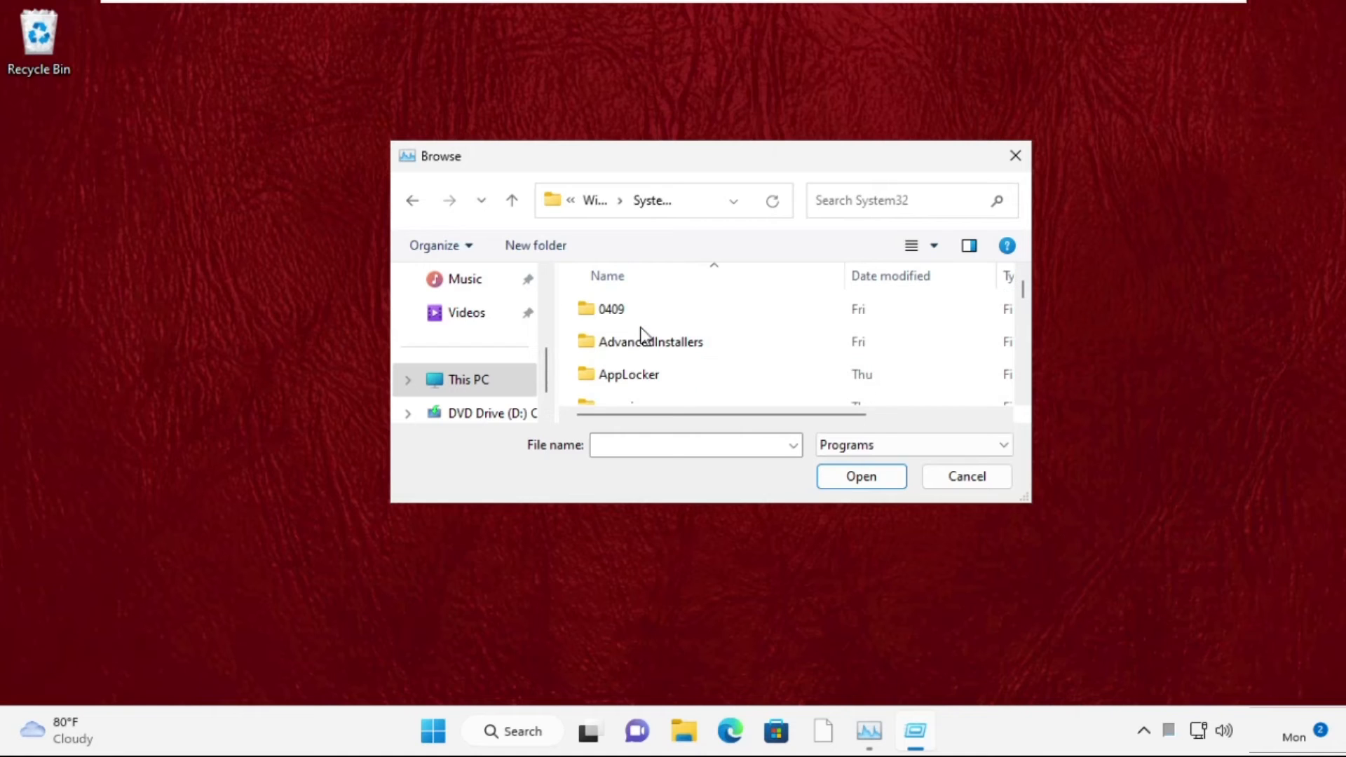
- Select cmd.exe and run it as a new task with administrative privileges
text(change)
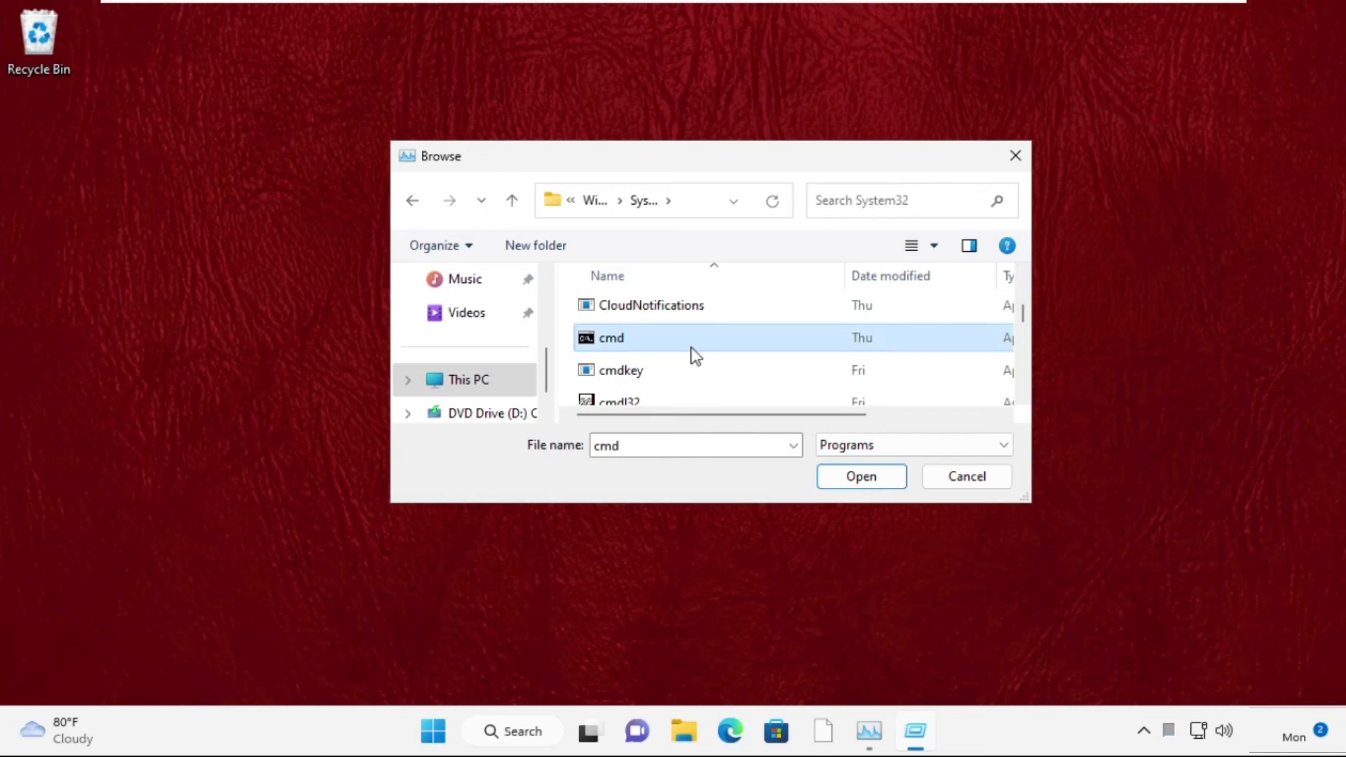
click(860, 475)
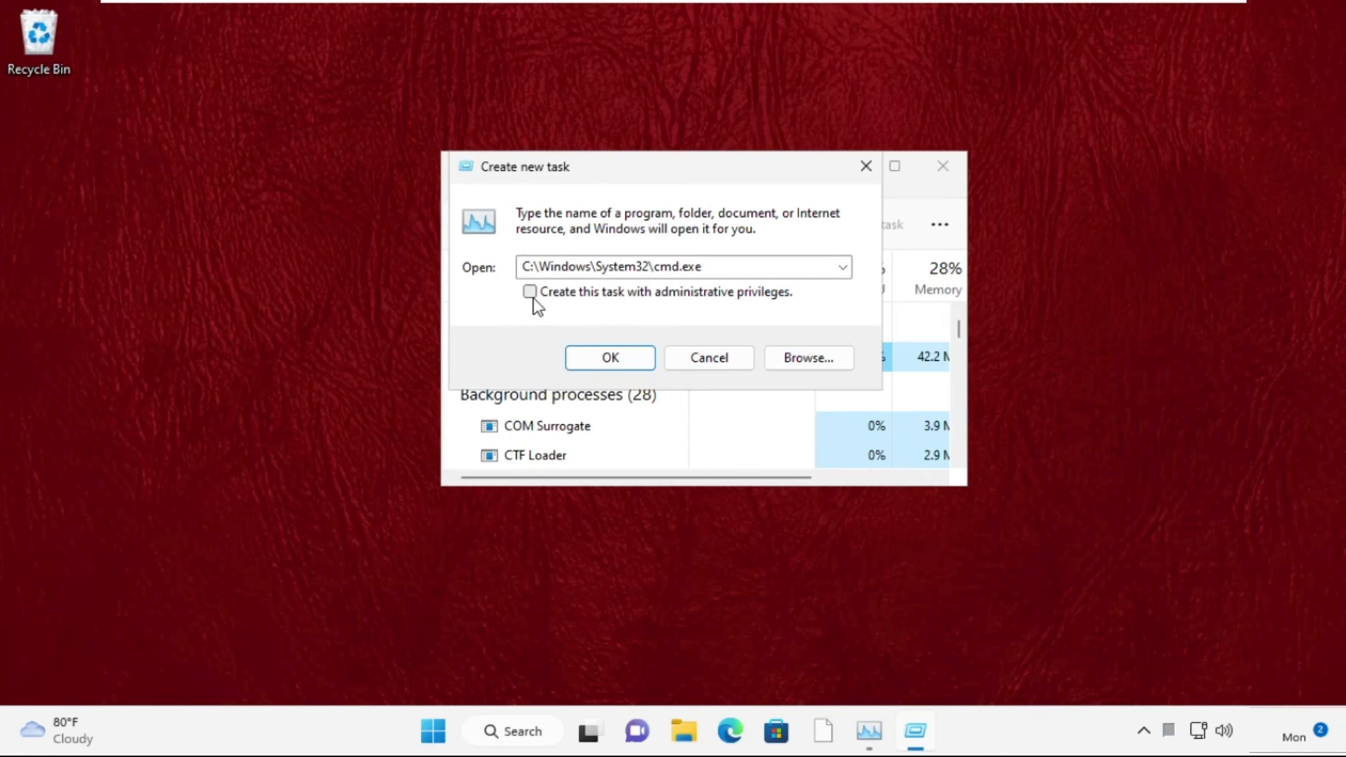
click(608, 358)
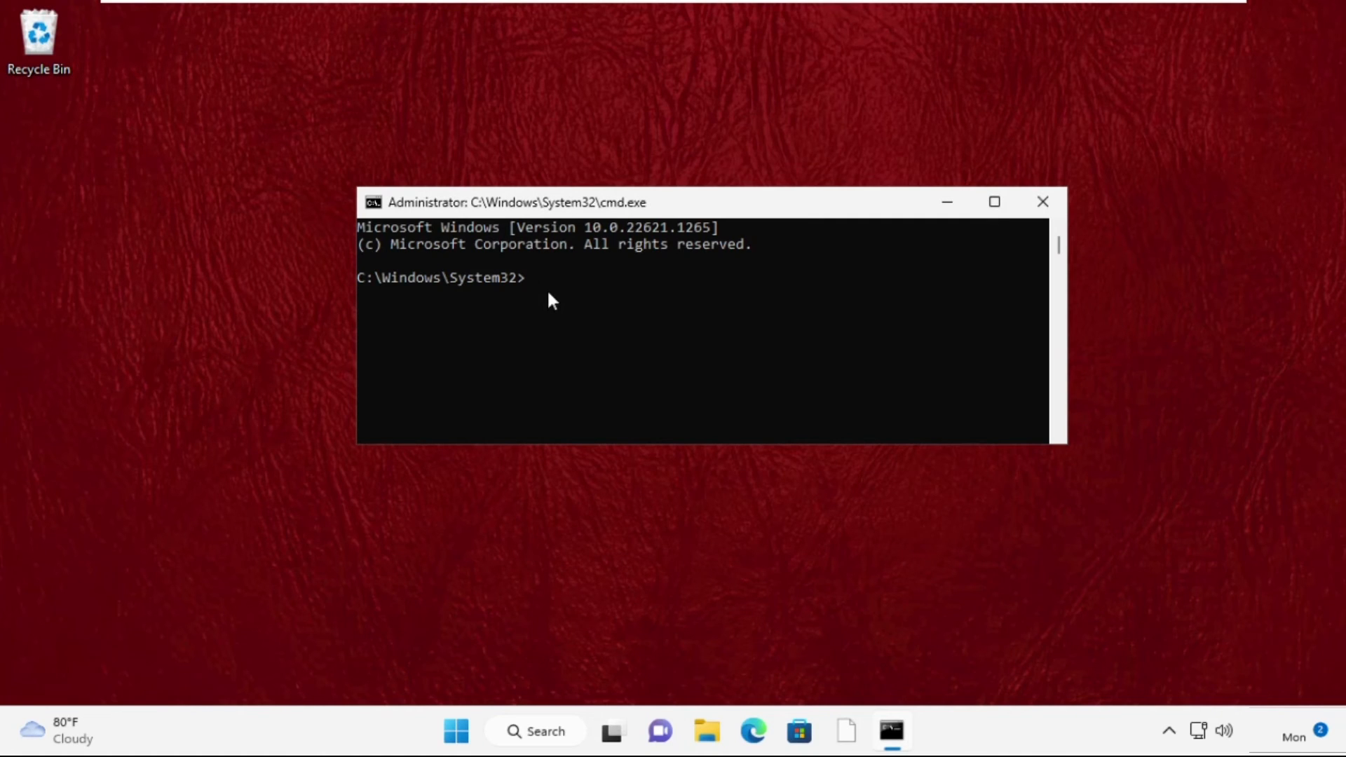
- Run sfc /scanfile=c:\windows\system32\ieframe.dll; no integrity violations found
text(sfc)
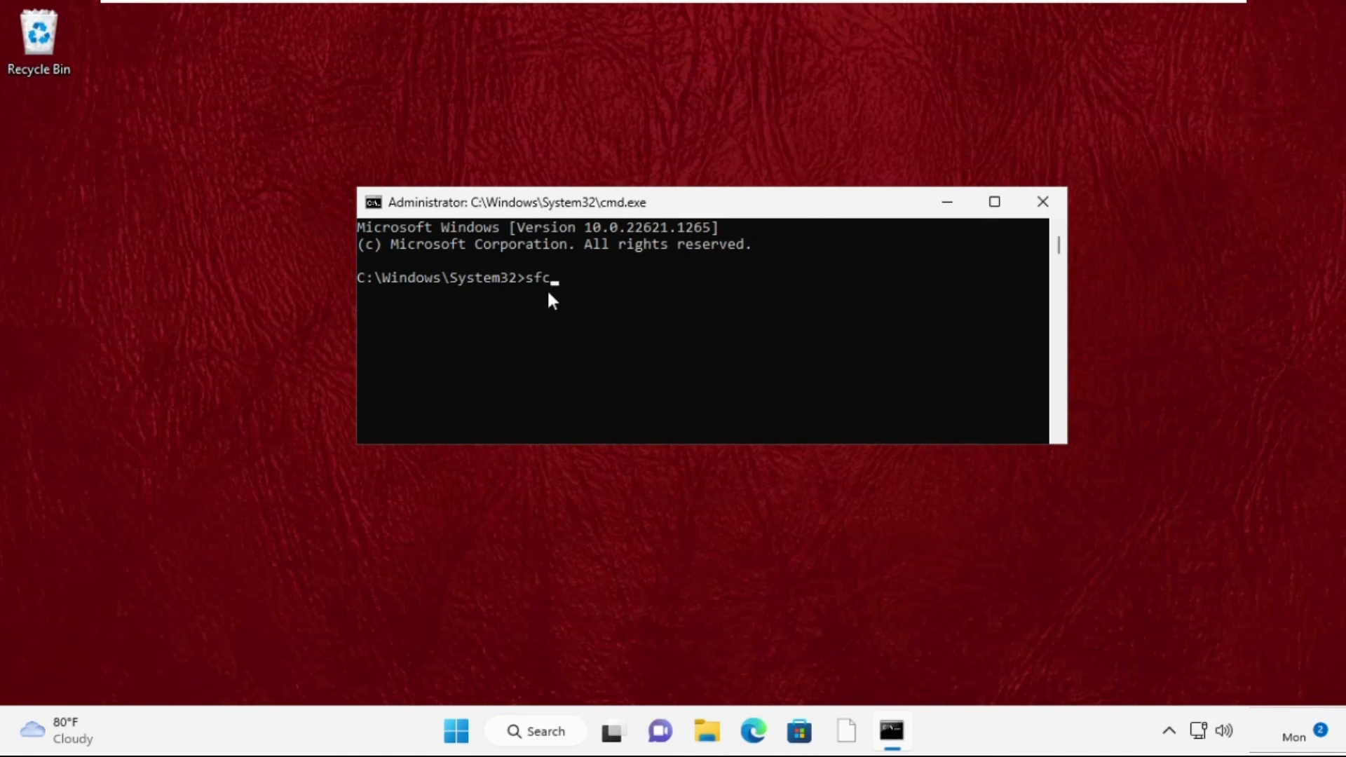
text(/)
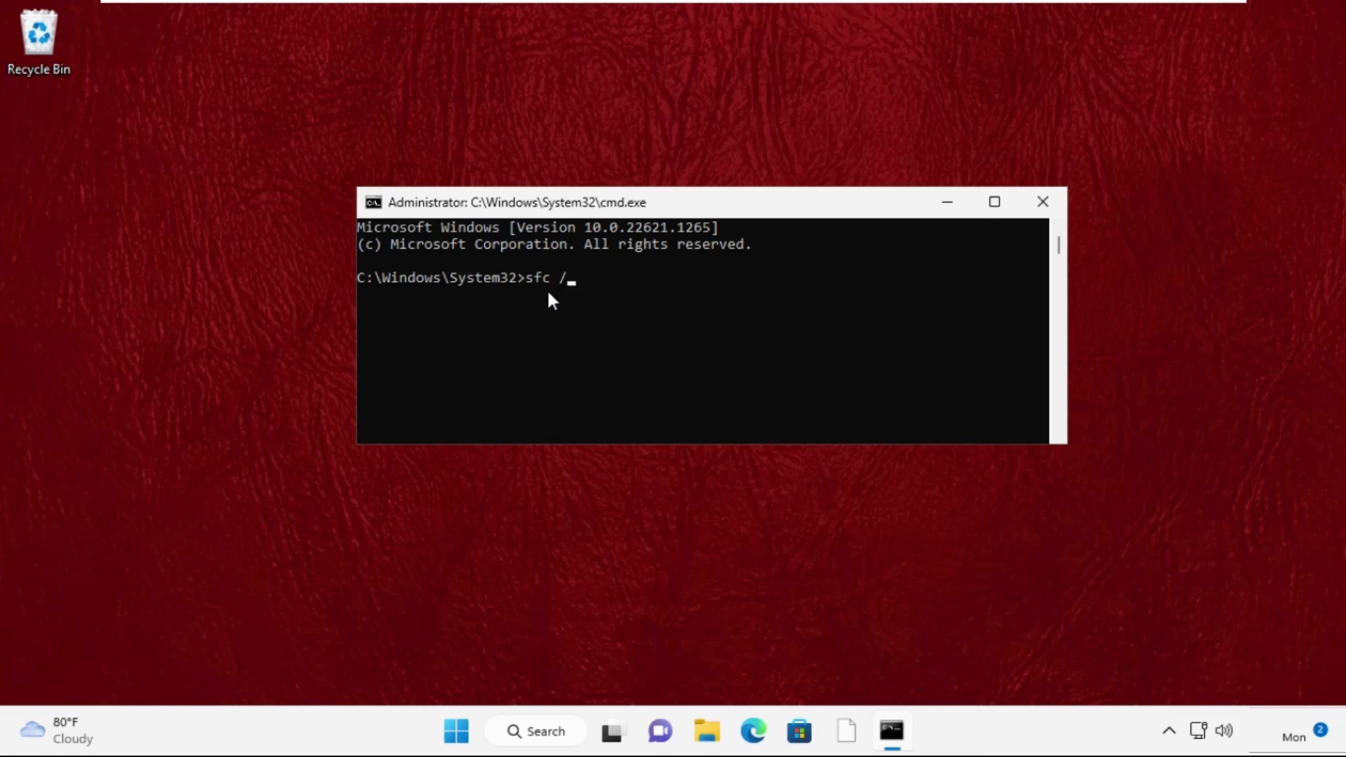
text(scanfile=c)
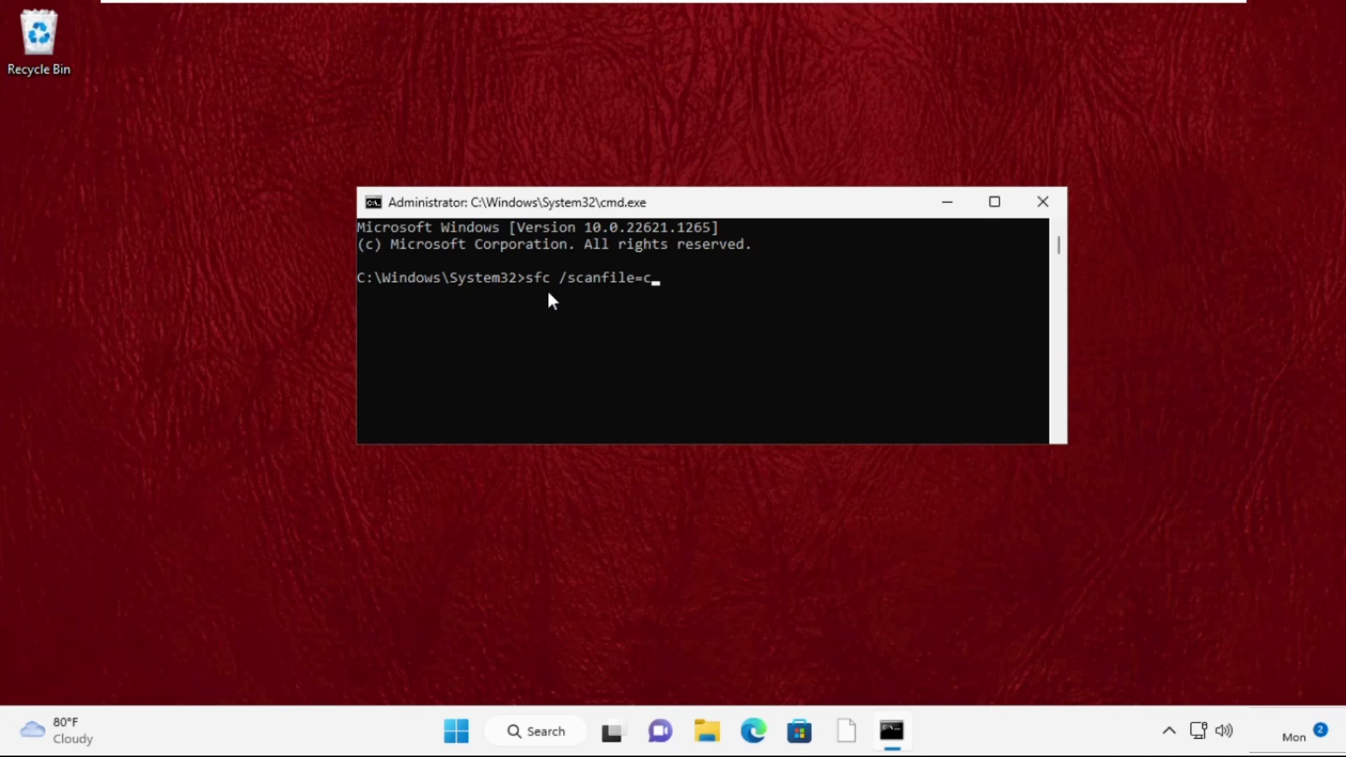
text(:\w)
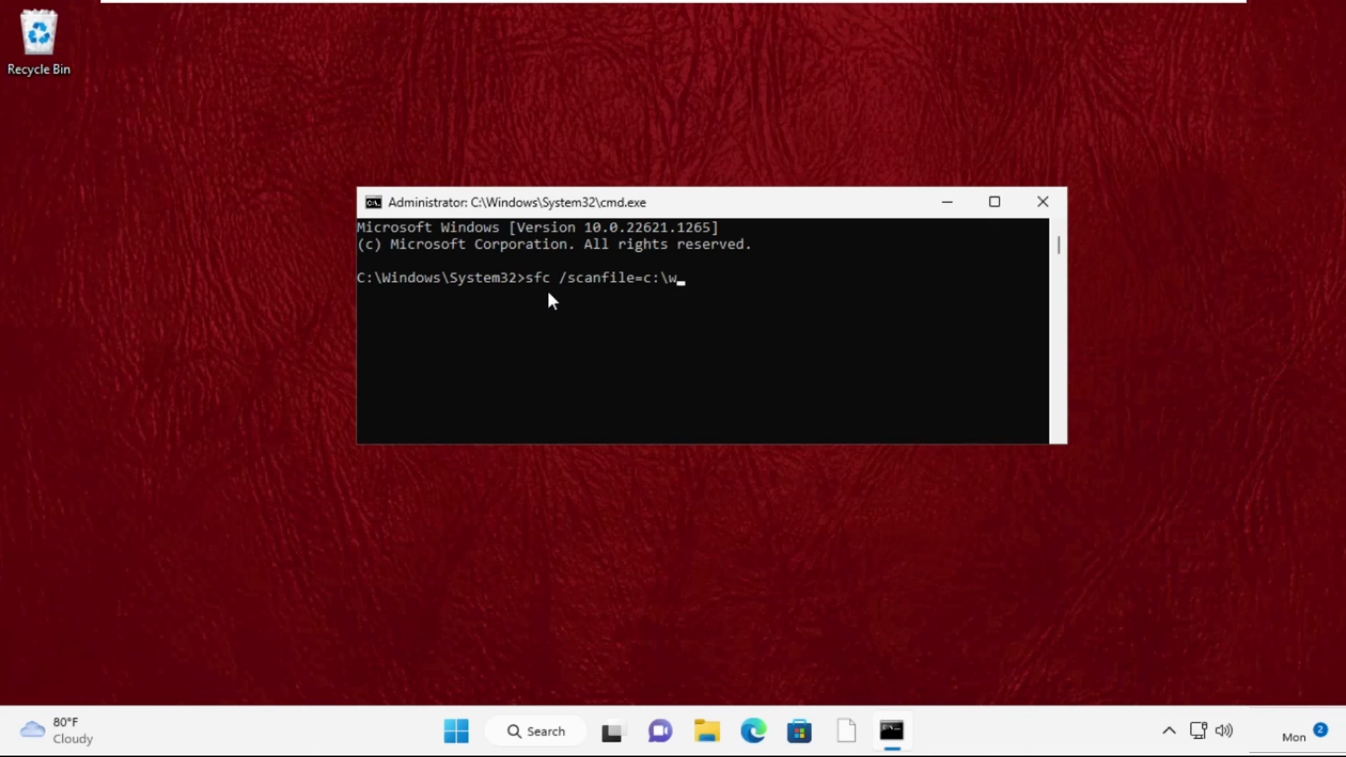
text(indows\system32)
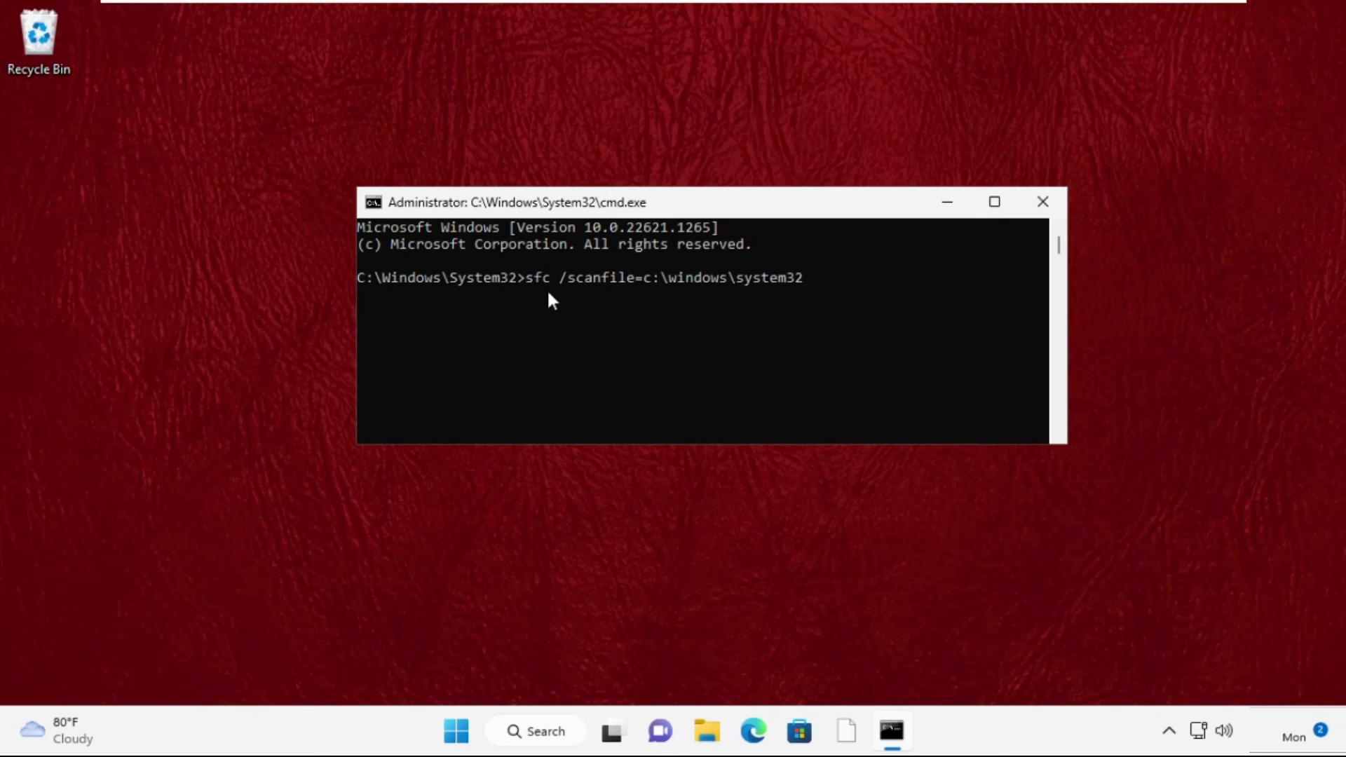
text(\iefram)
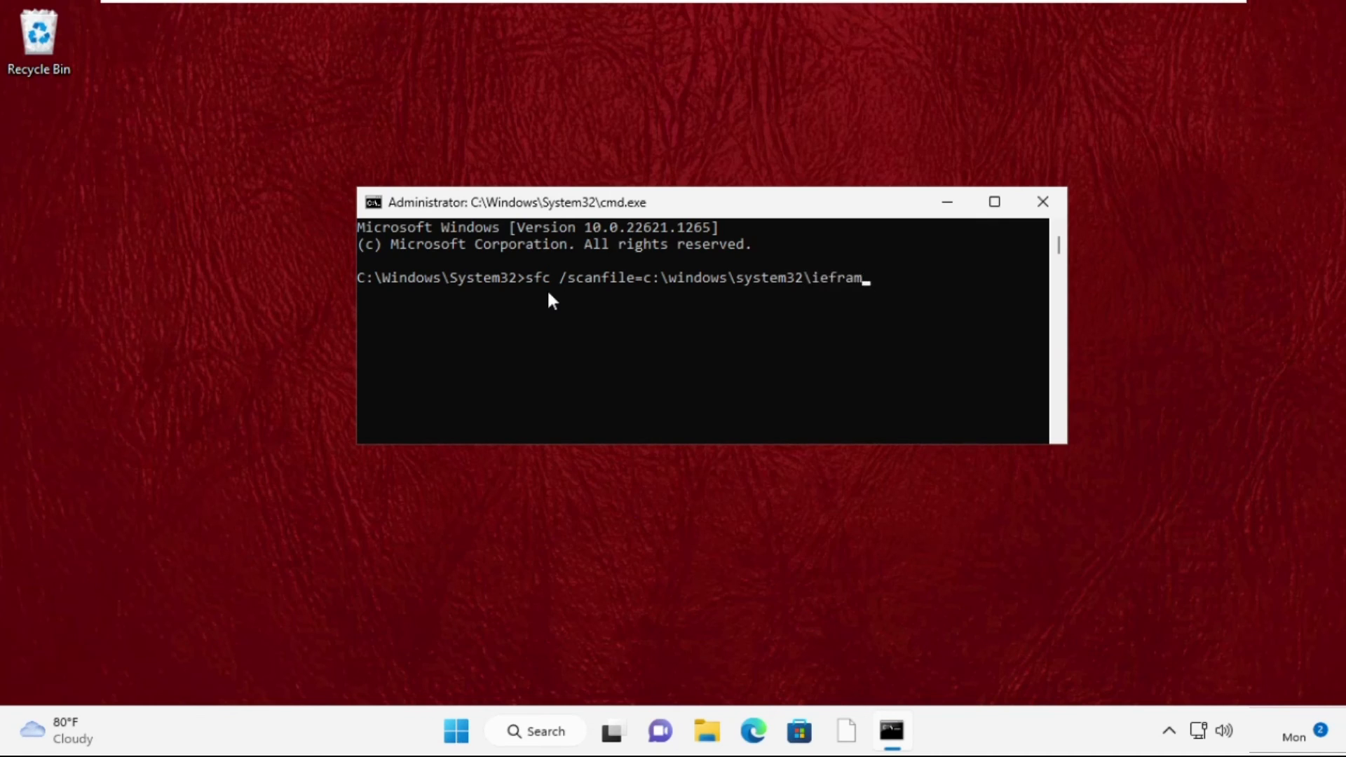
key(Enter)
text(sfc /)
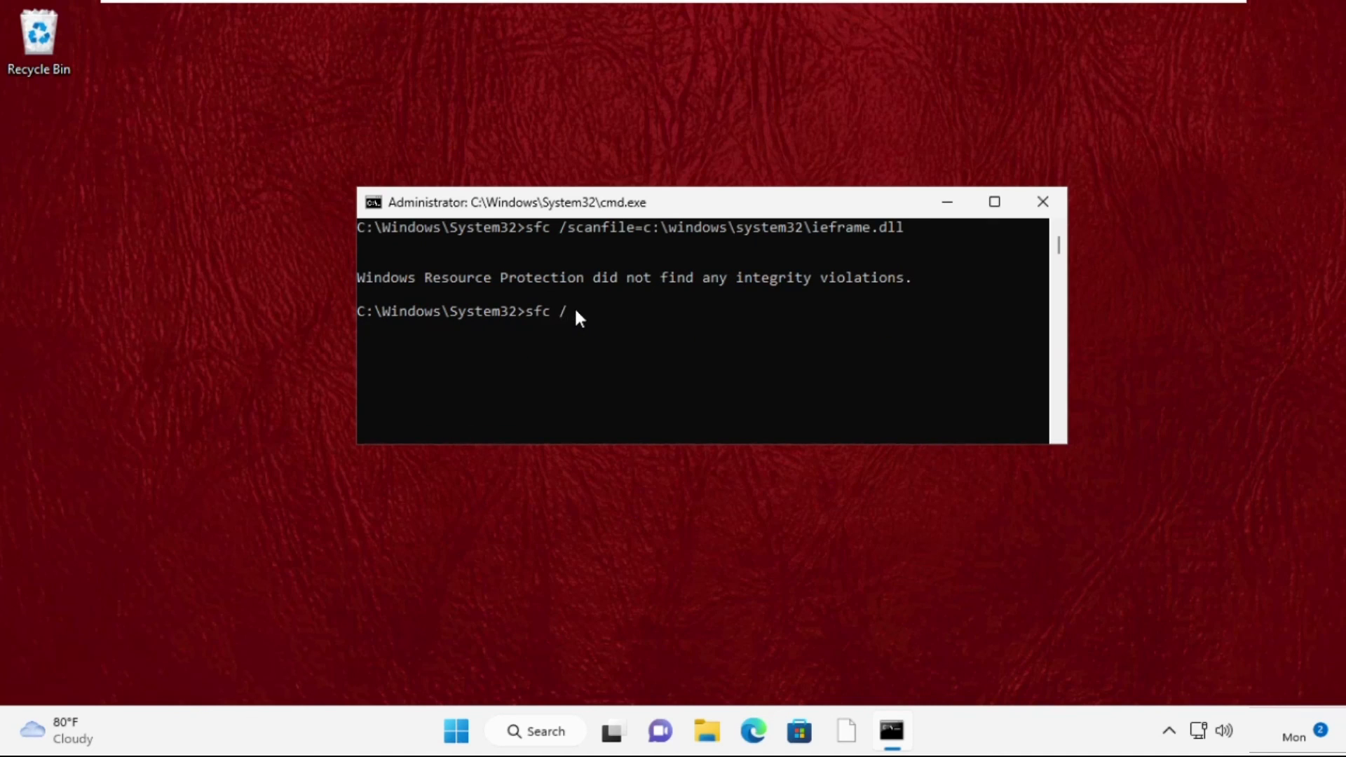
- Run sfc /verifyfile=c:\windows\system32\ieframe.dll; again no integrity violations
text(verifyfi)
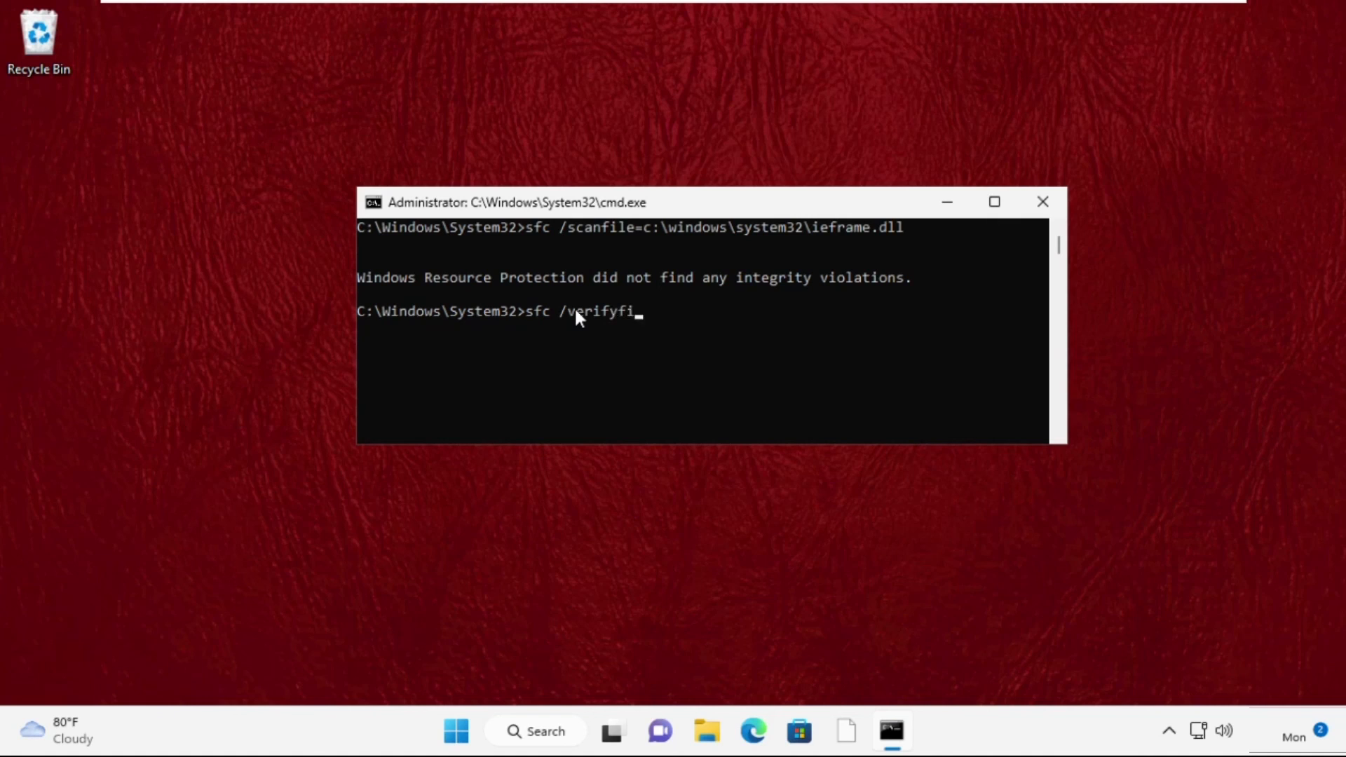
text(le=c:)
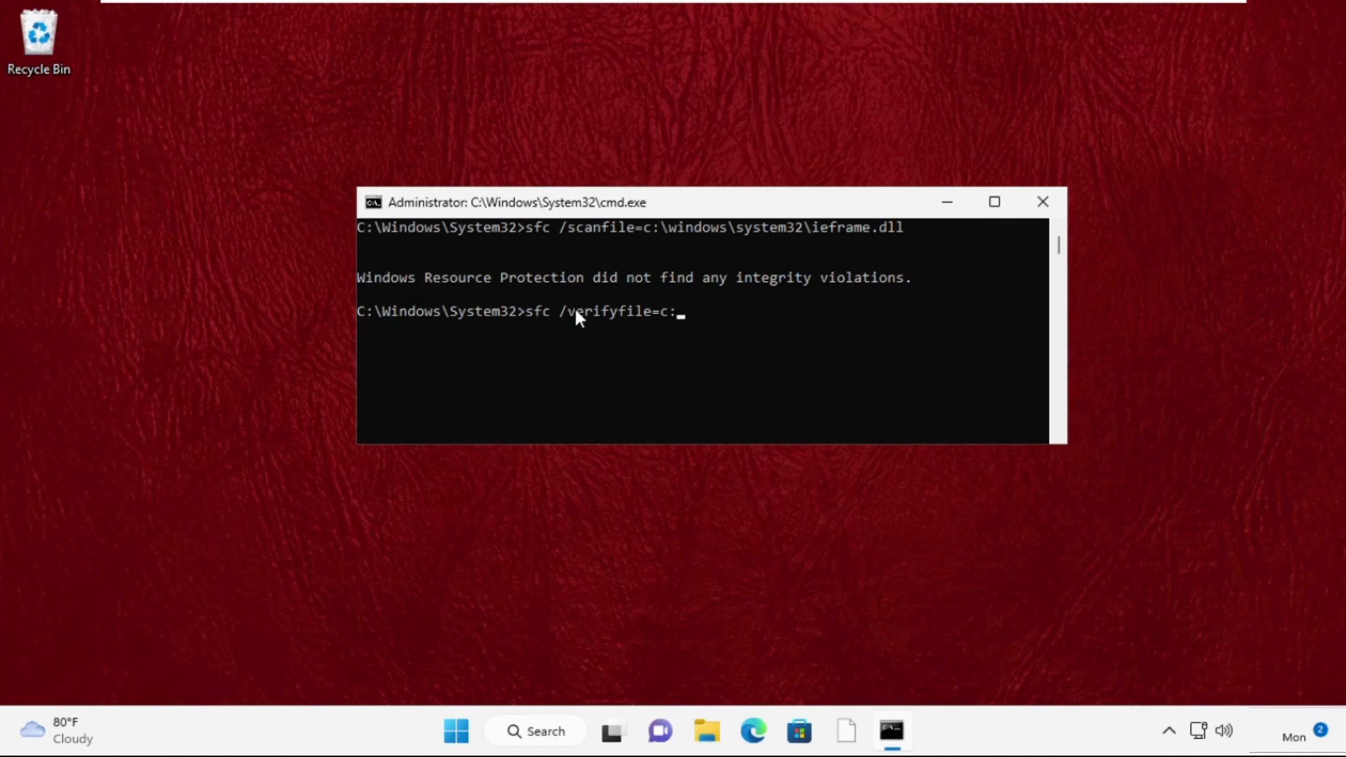
text(windows\)
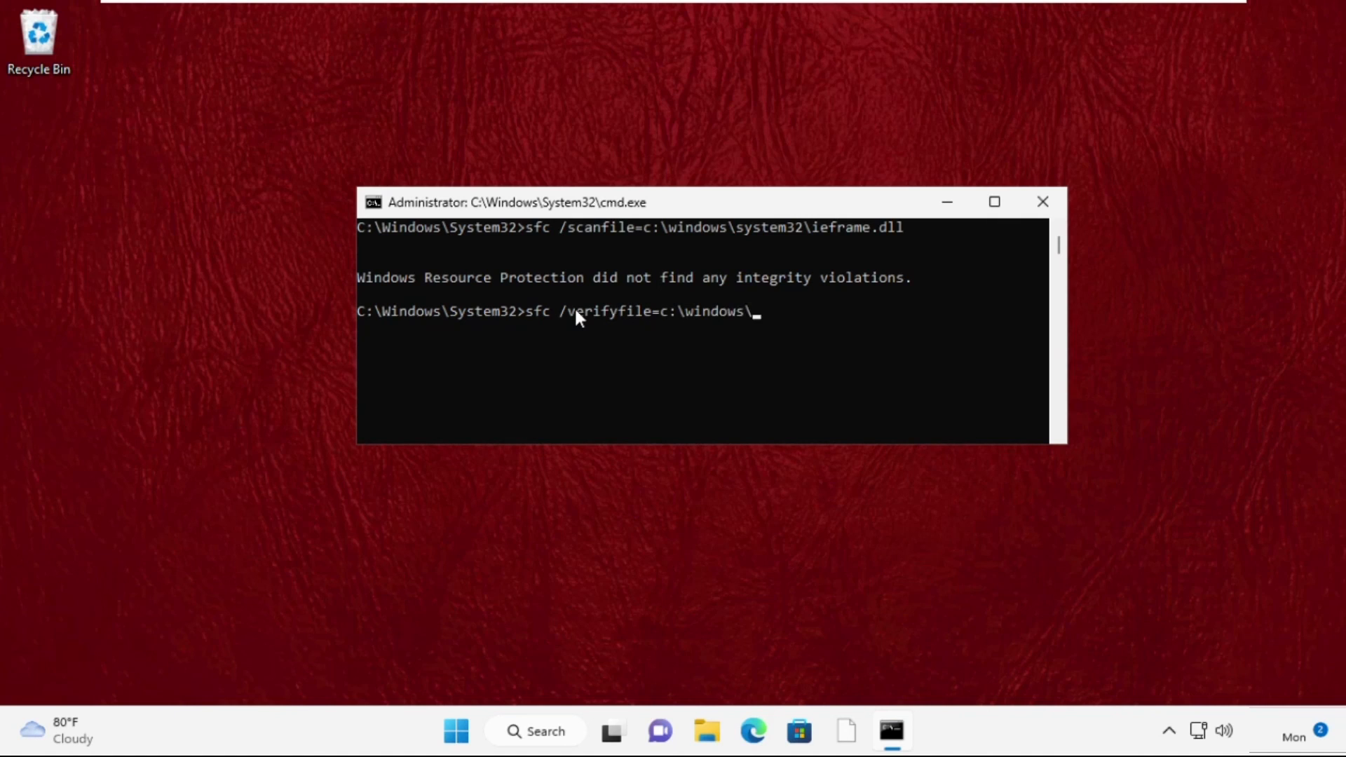
text(system32\ie)
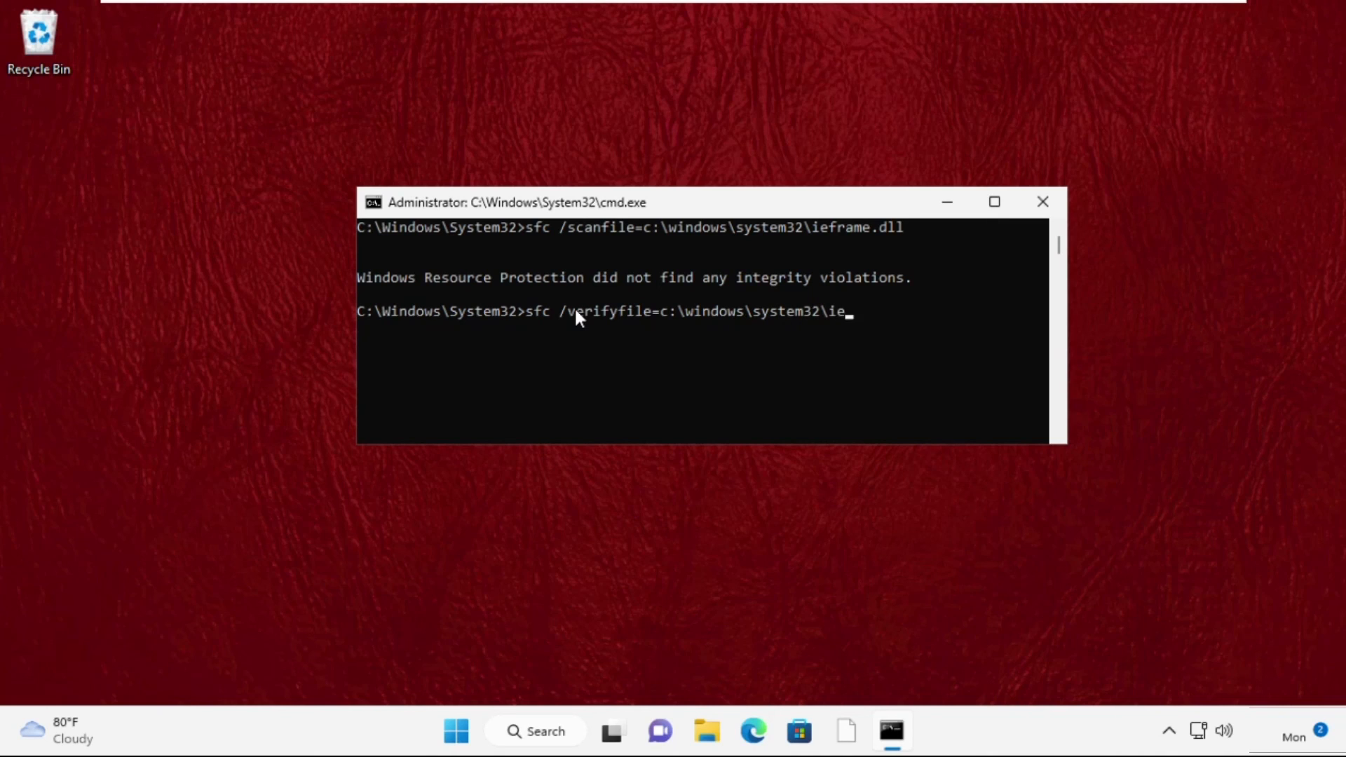
key(enter)
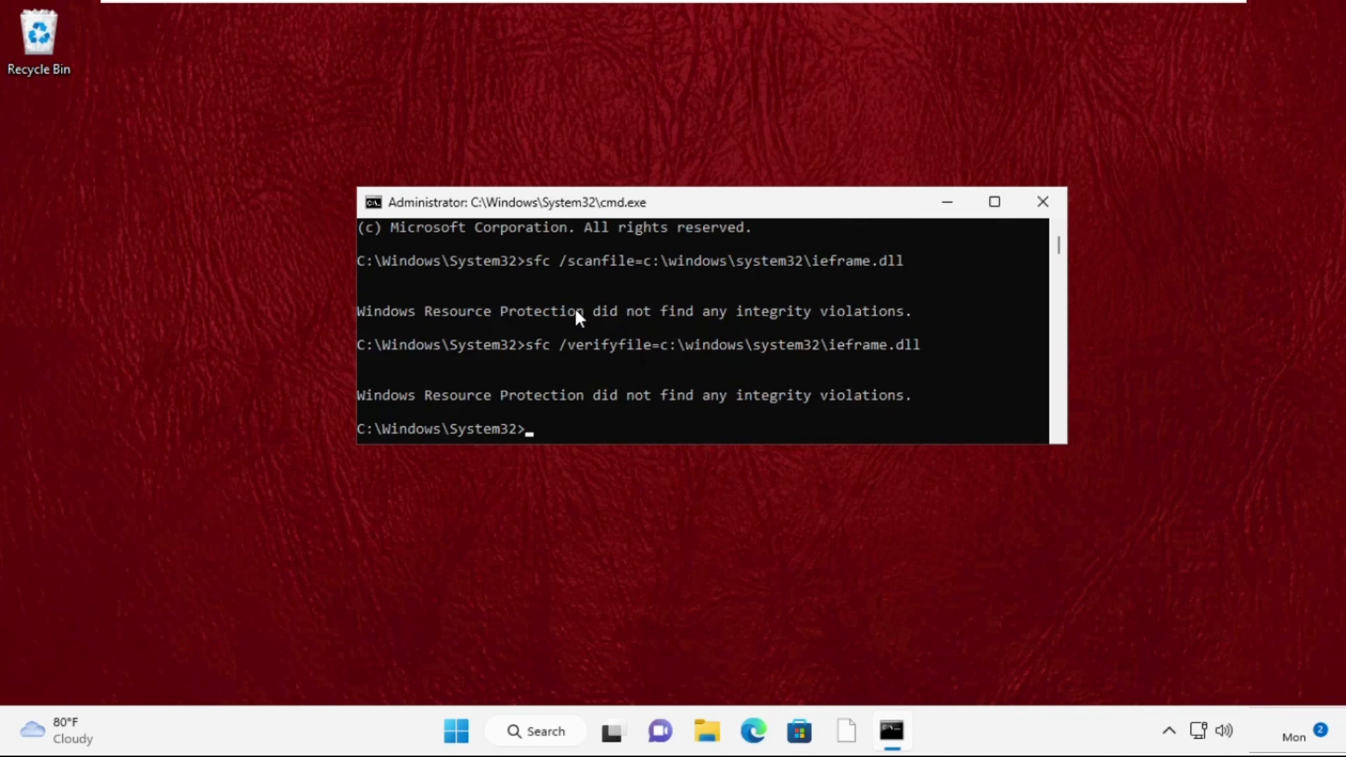
text(e)
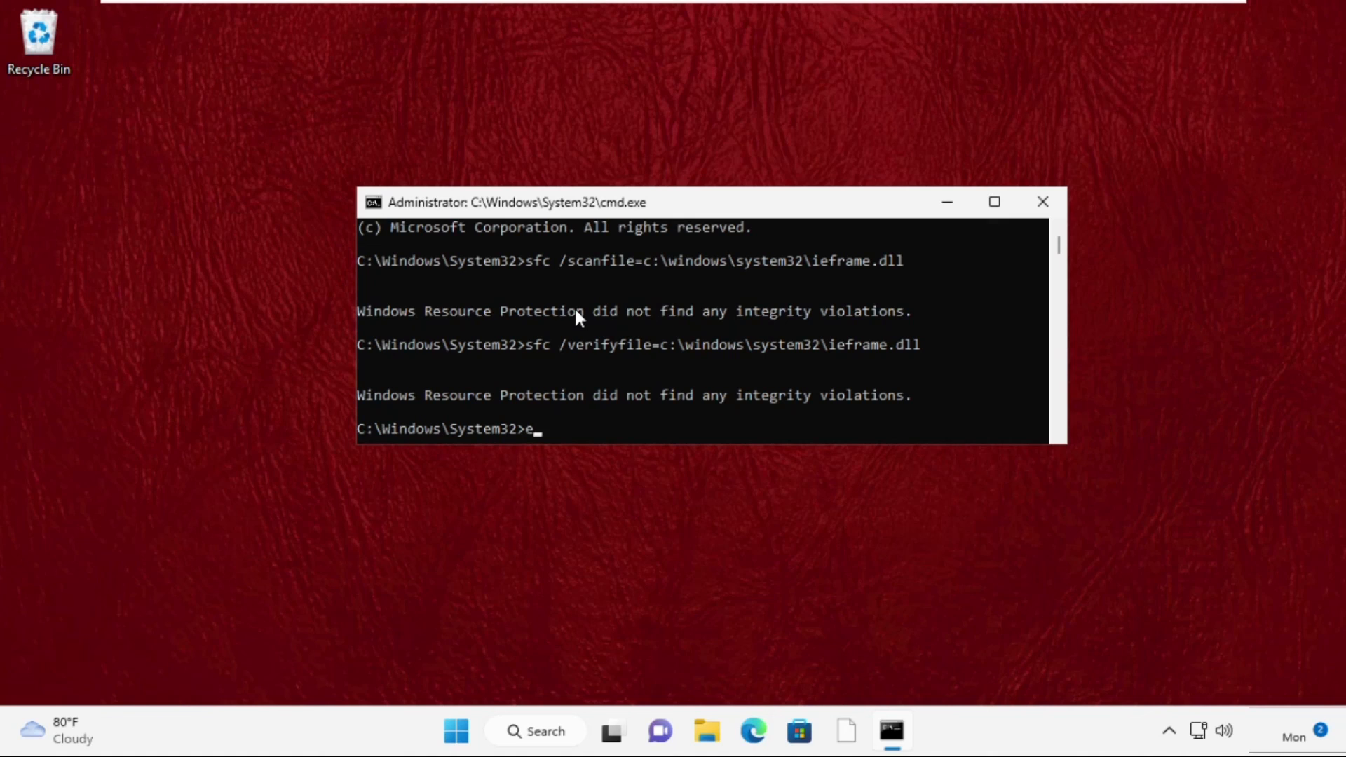